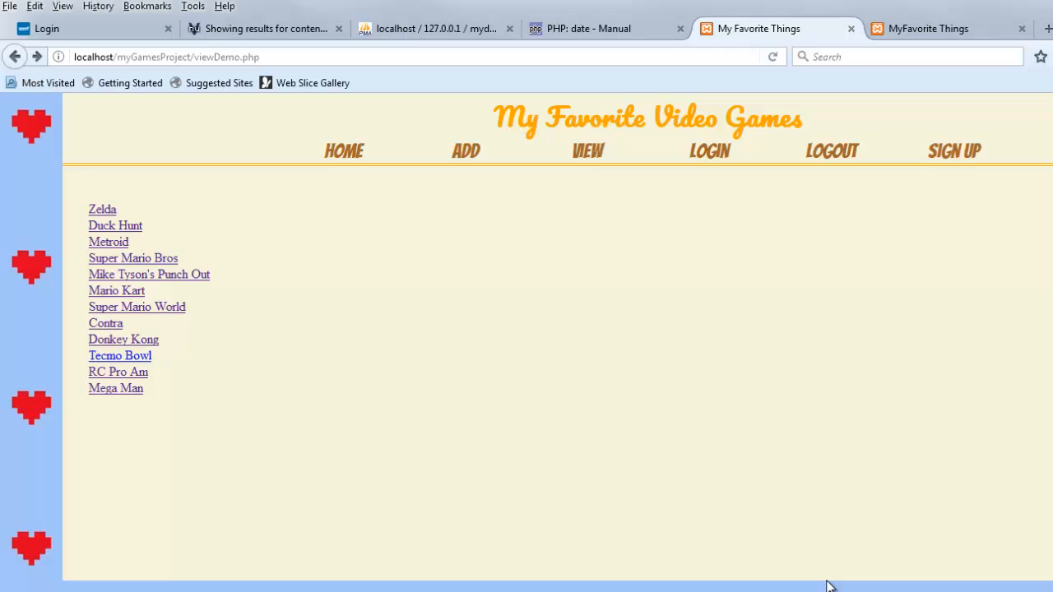
{"action": "mouse_move", "coordinate": [853, 588]}
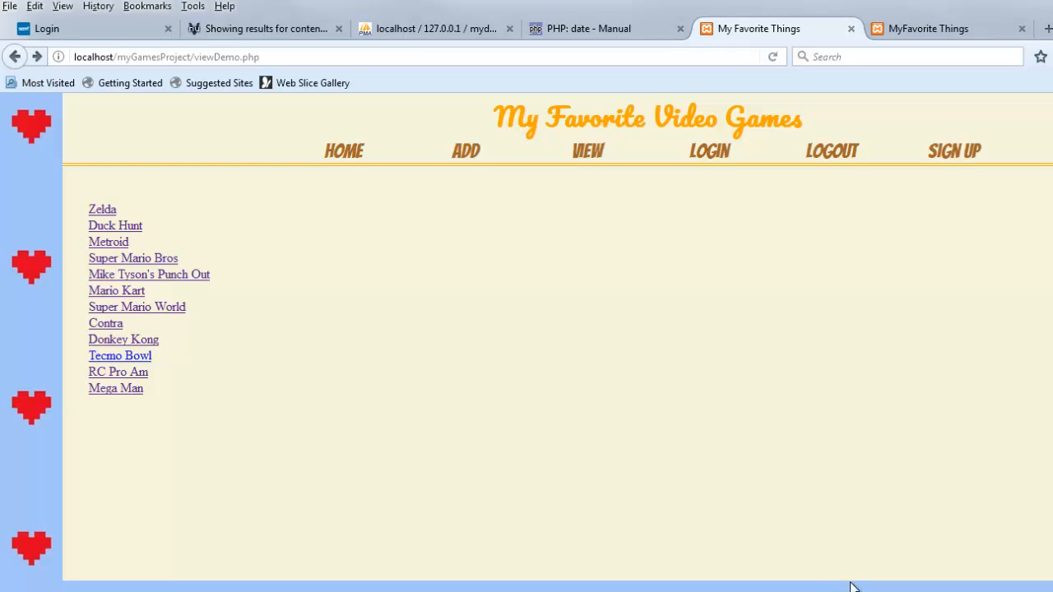
{"action": "mouse_move", "coordinate": [102, 204]}
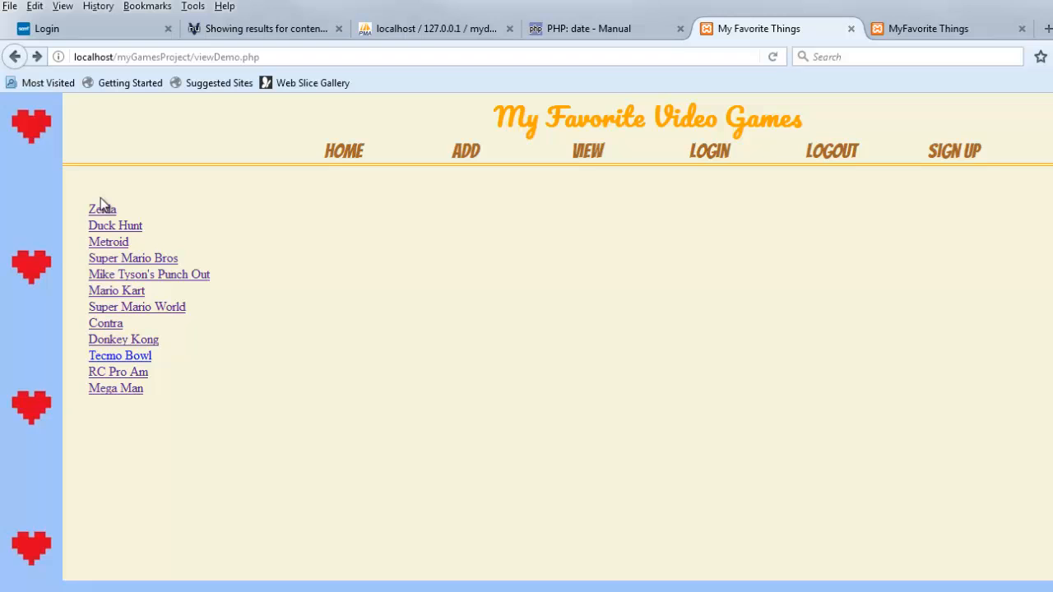
View the Zelda and Super Mario Bros details pages, returning to the list, then scroll it.
{"action": "left_click", "coordinate": [102, 208]}
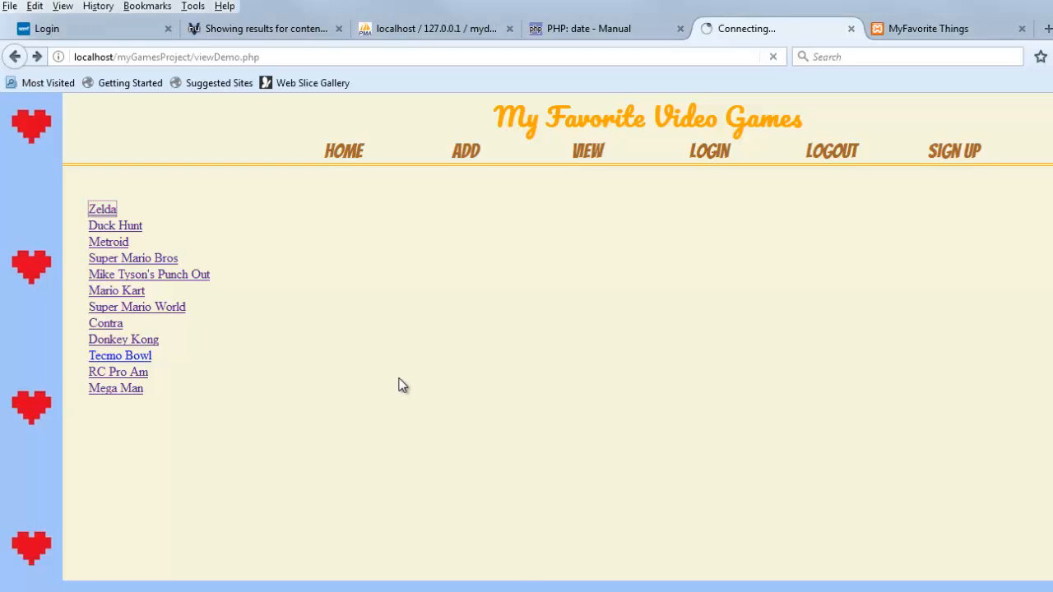
{"action": "left_click", "coordinate": [102, 208]}
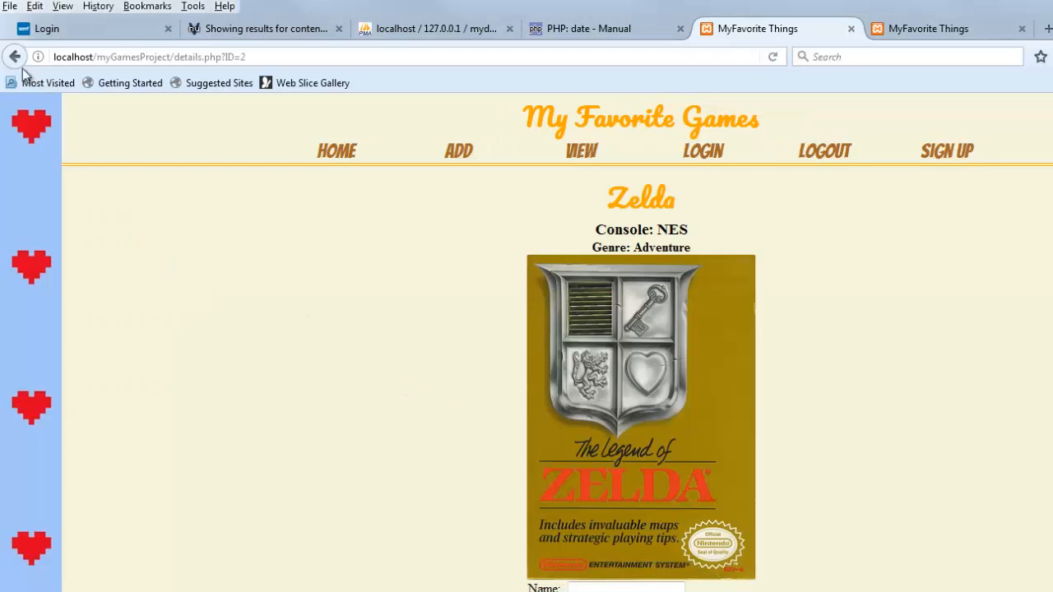
{"action": "left_click", "coordinate": [581, 151]}
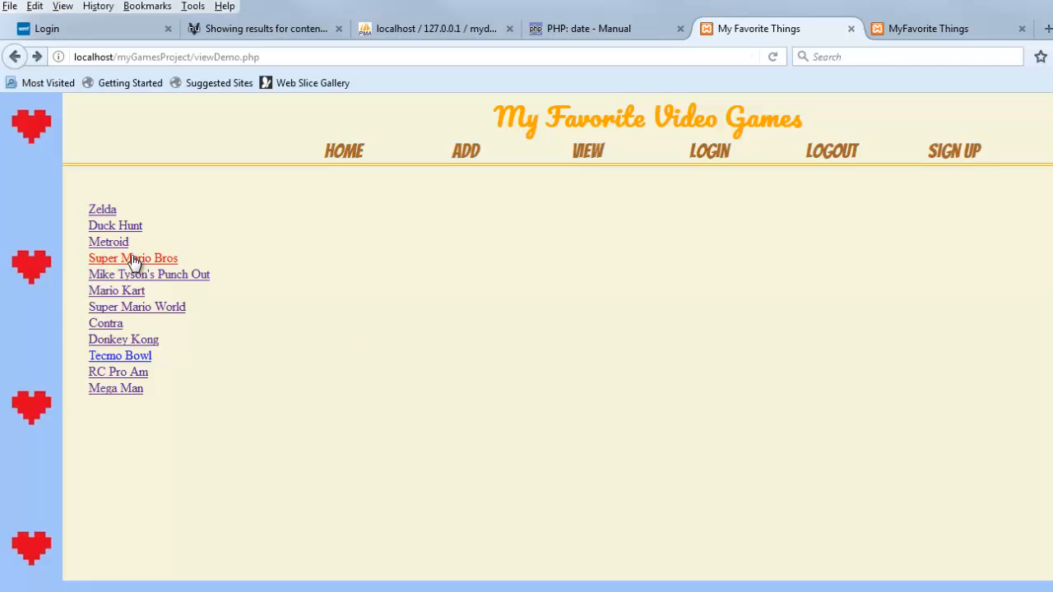
{"action": "left_click", "coordinate": [132, 258]}
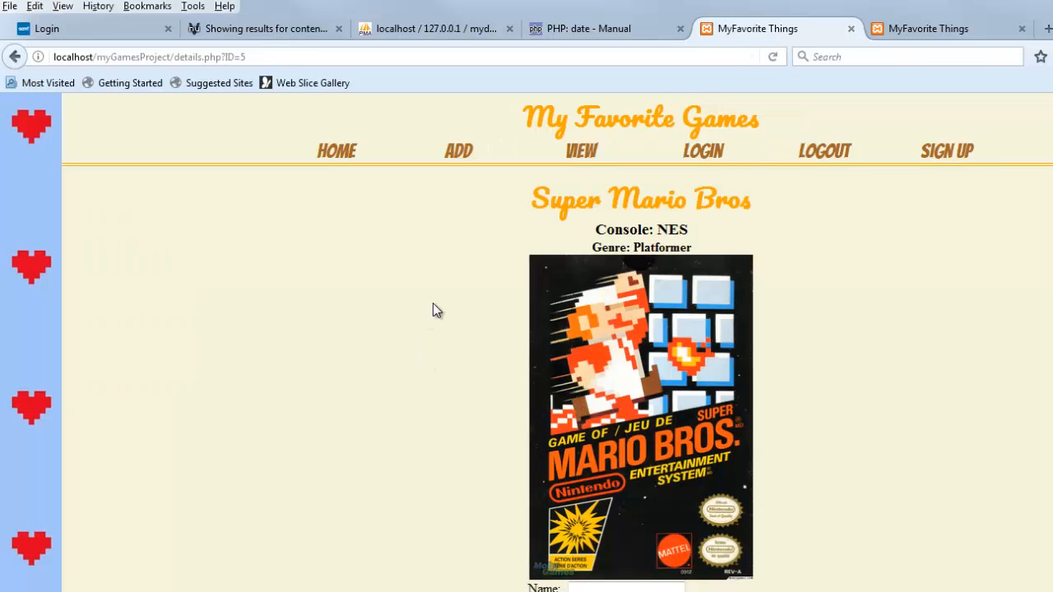
{"action": "left_click", "coordinate": [581, 150]}
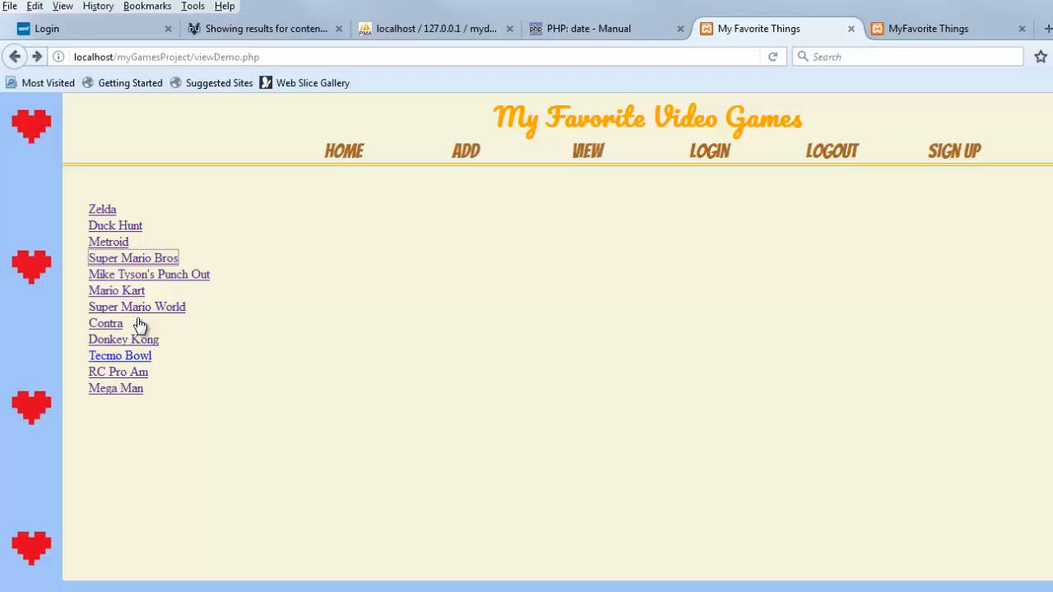
{"action": "mouse_move", "coordinate": [211, 342]}
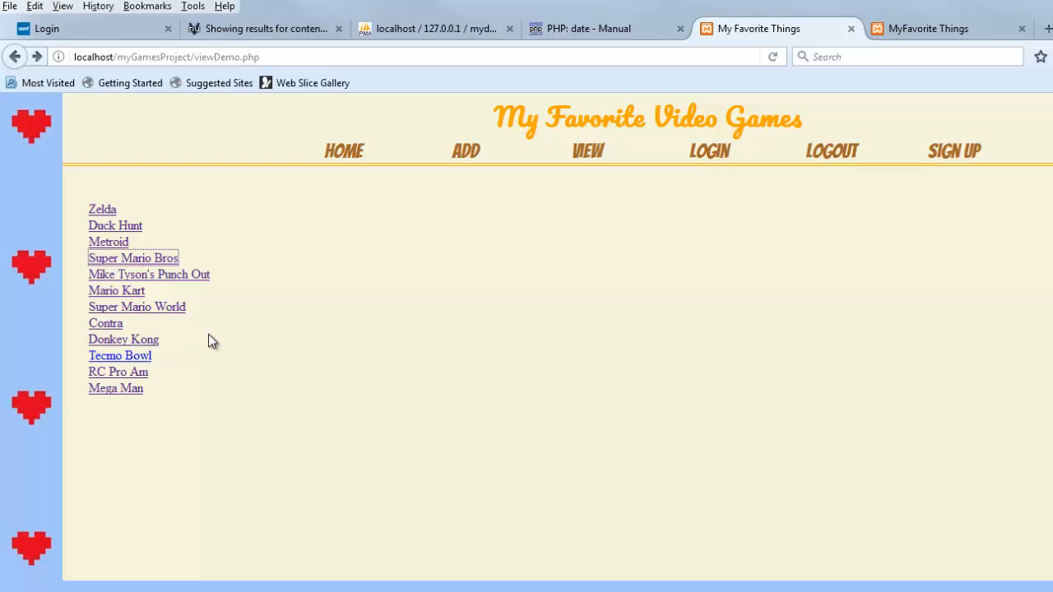
{"action": "mouse_move", "coordinate": [754, 353]}
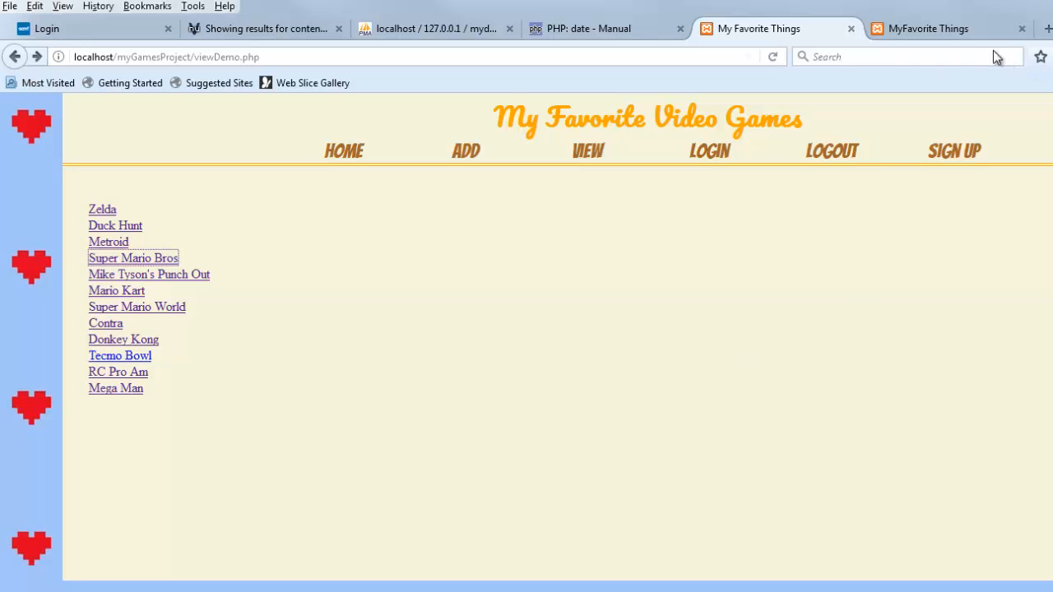
{"action": "mouse_move", "coordinate": [928, 28]}
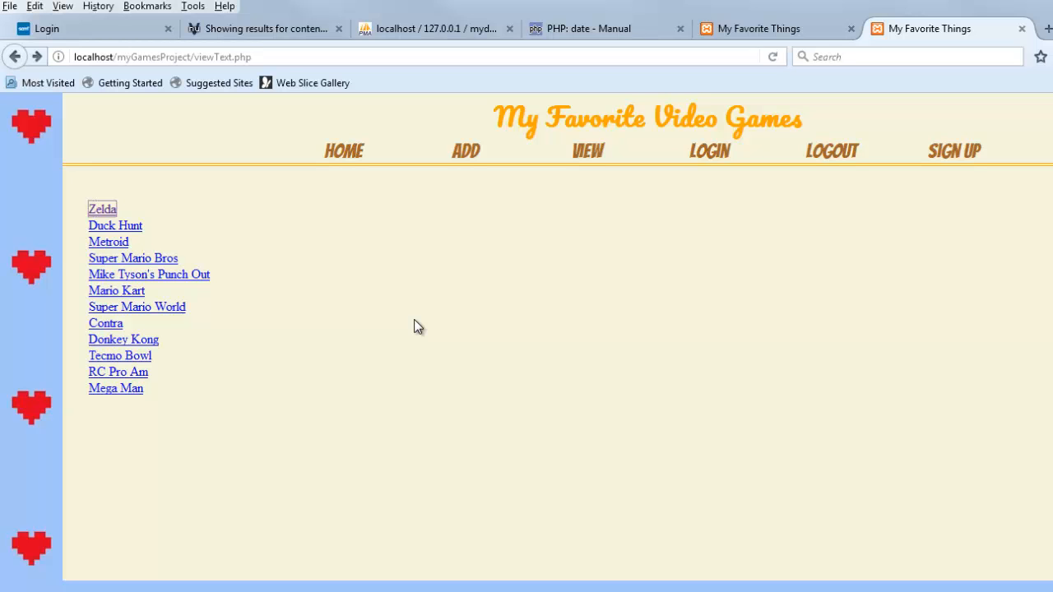
{"action": "scroll", "scroll_direction": "down", "scroll_amount": 3}
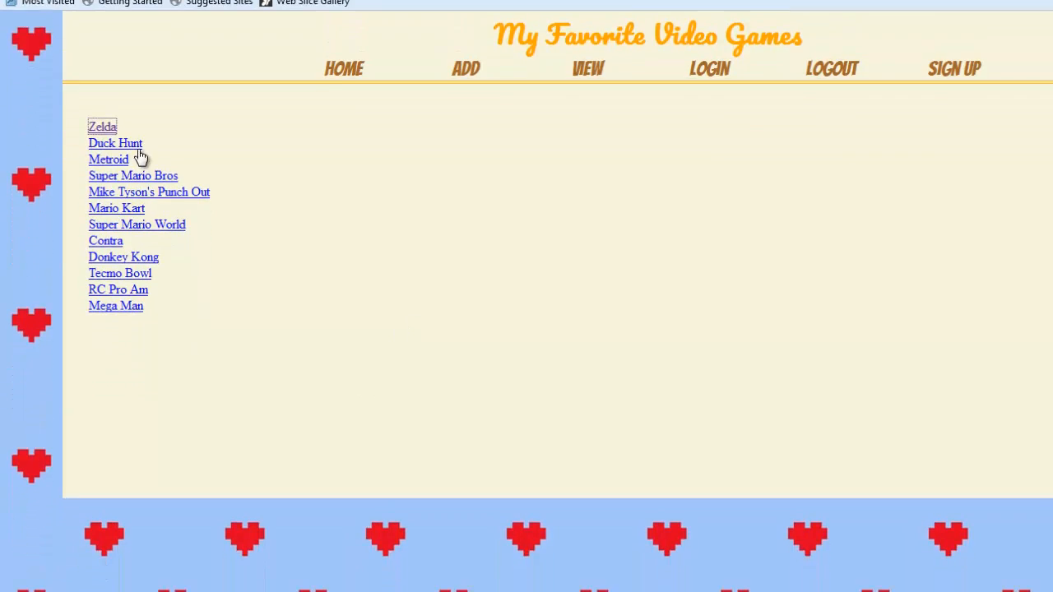
{"action": "scroll", "scroll_direction": "down", "scroll_amount": 3}
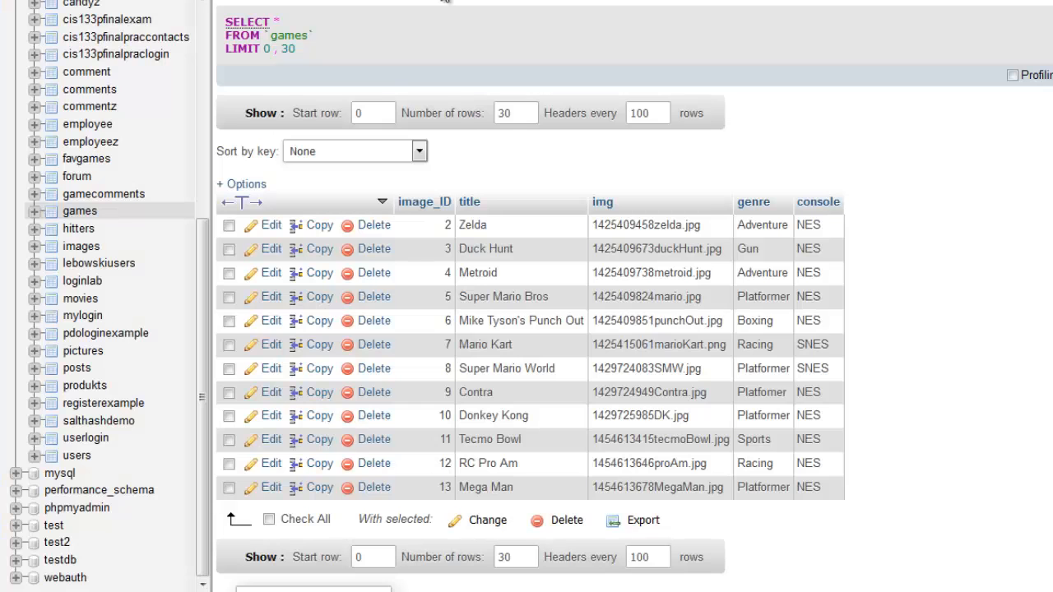
{"action": "mouse_move", "coordinate": [79, 218]}
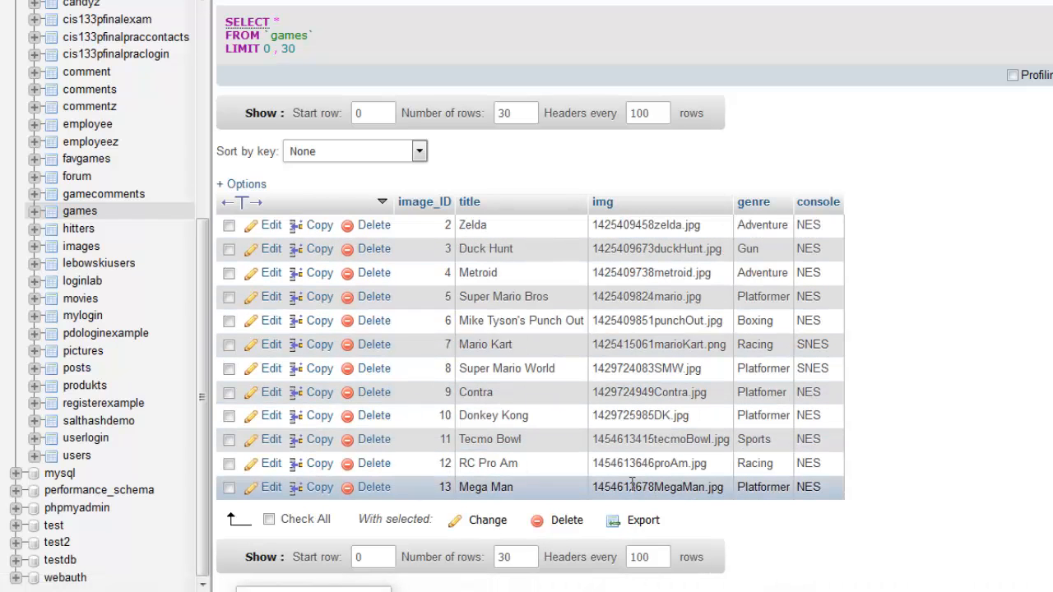
{"action": "mouse_move", "coordinate": [839, 426]}
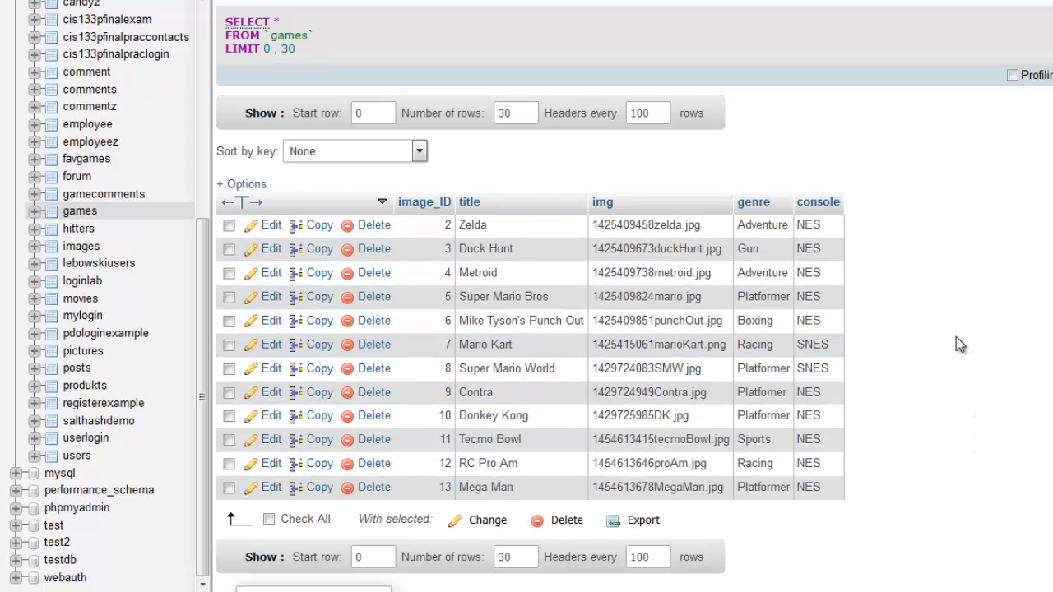
{"action": "mouse_move", "coordinate": [898, 384]}
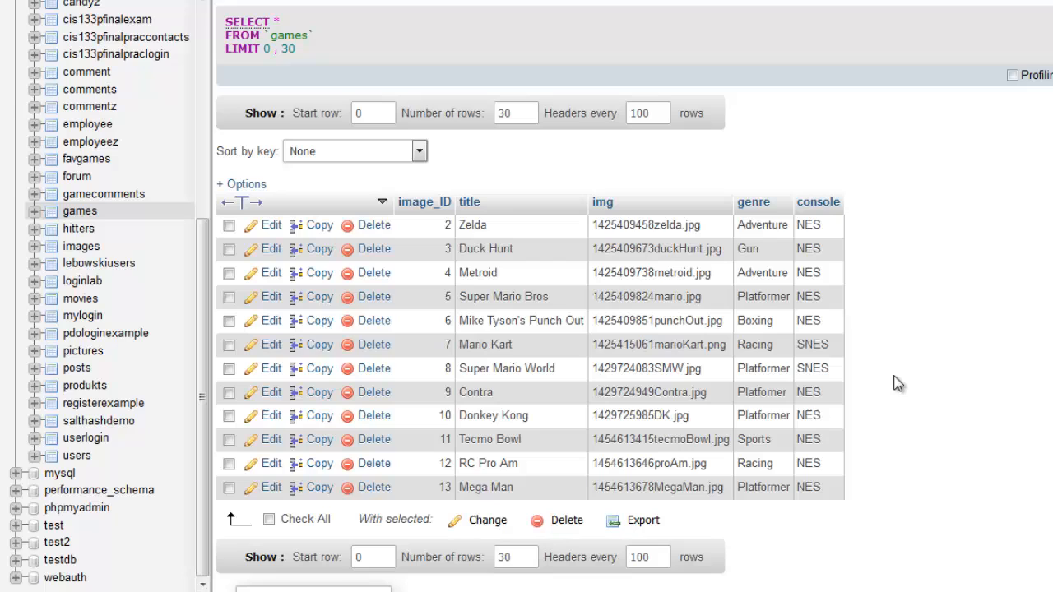
{"action": "mouse_move", "coordinate": [900, 369]}
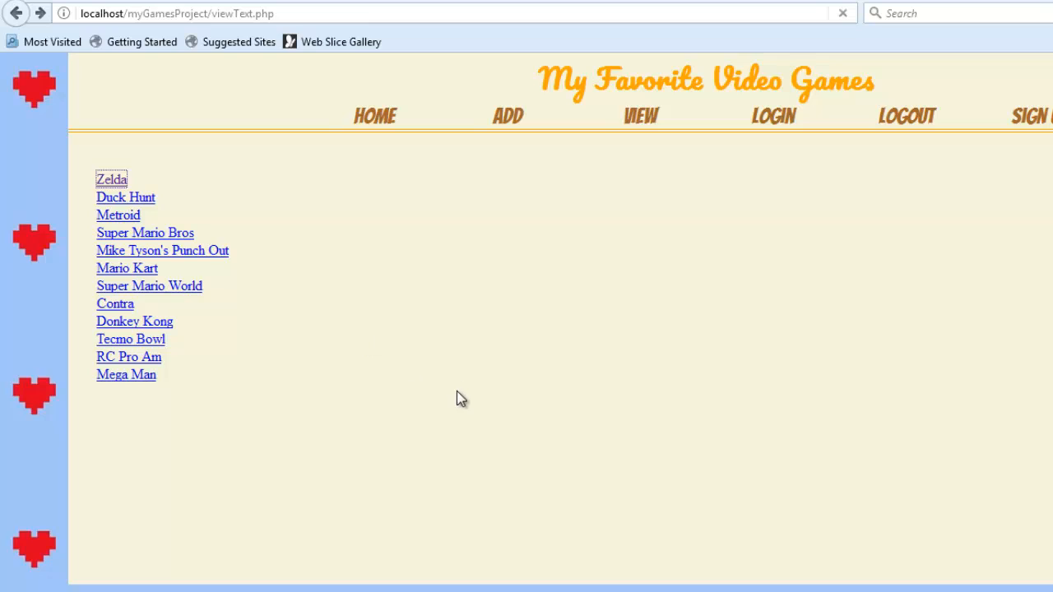
Load details2.php?ID=2 from the Zelda link to see the placeholder title, console and genre.
{"action": "left_click", "coordinate": [125, 196]}
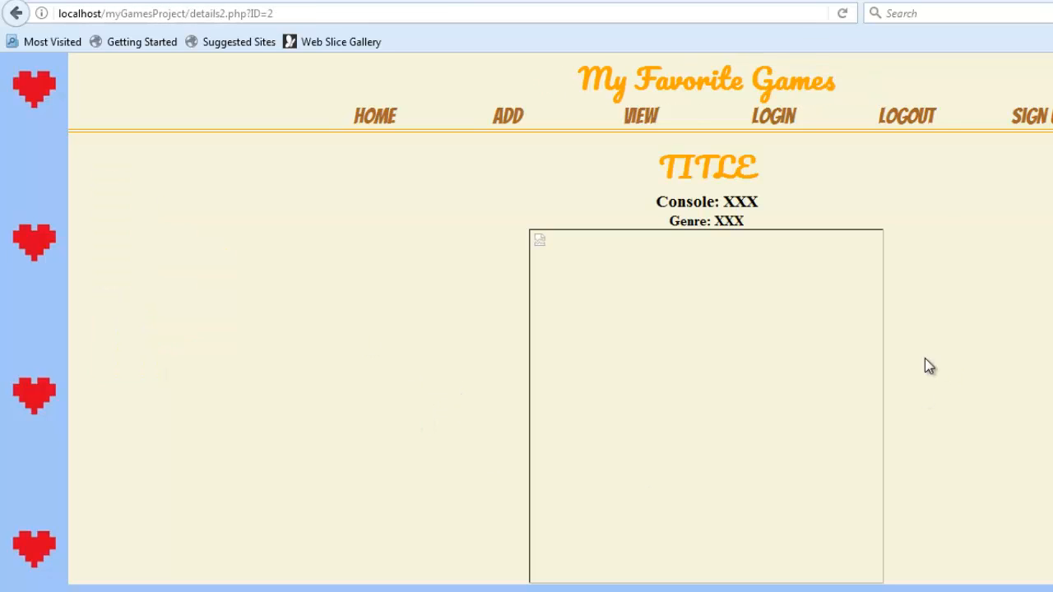
{"action": "mouse_move", "coordinate": [909, 359]}
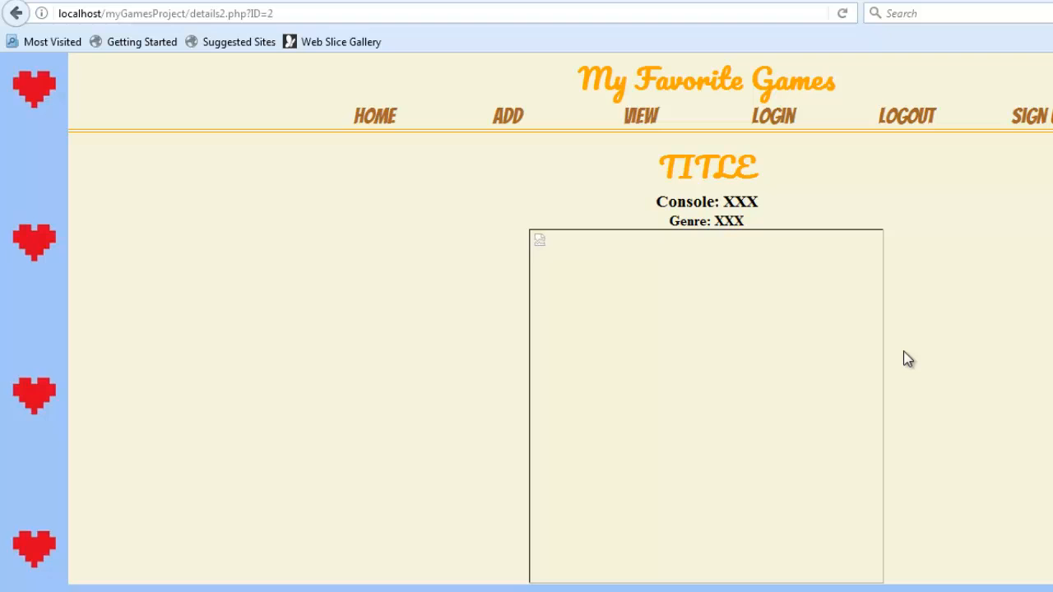
{"action": "double_click", "coordinate": [706, 166]}
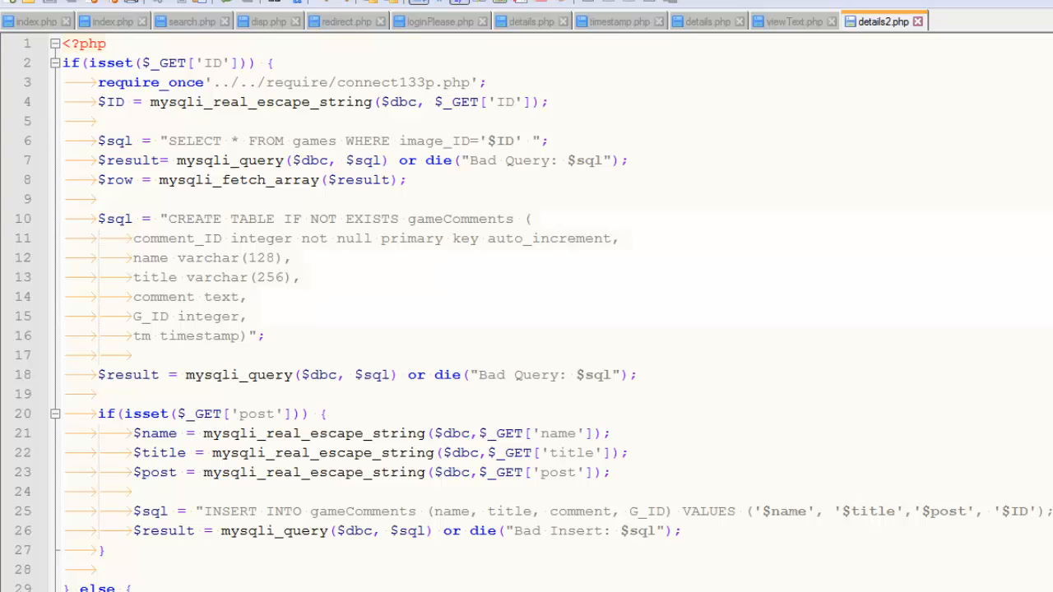
{"action": "mouse_move", "coordinate": [792, 390]}
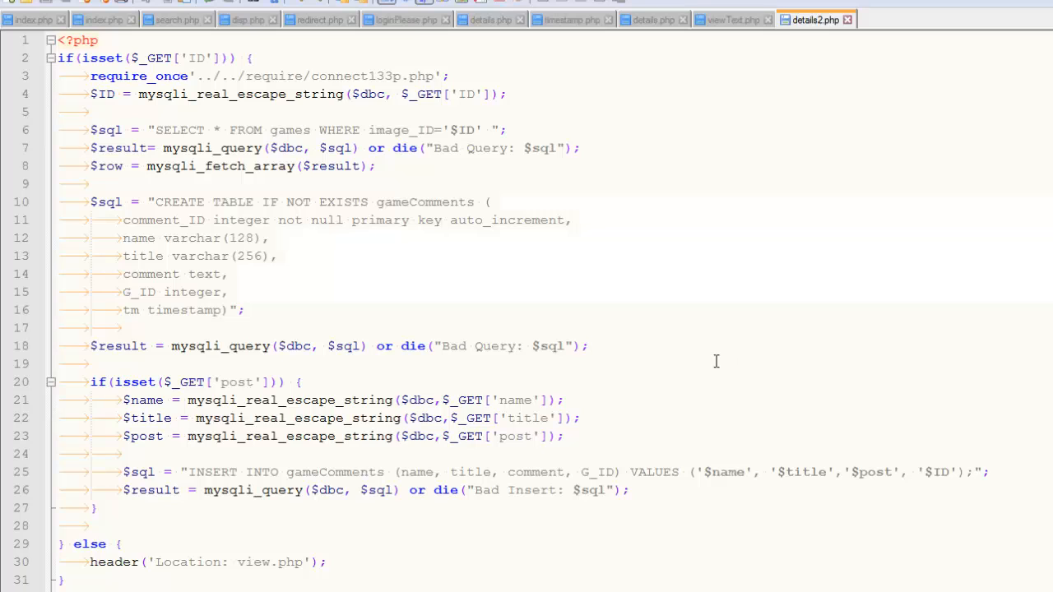
{"action": "mouse_move", "coordinate": [381, 337]}
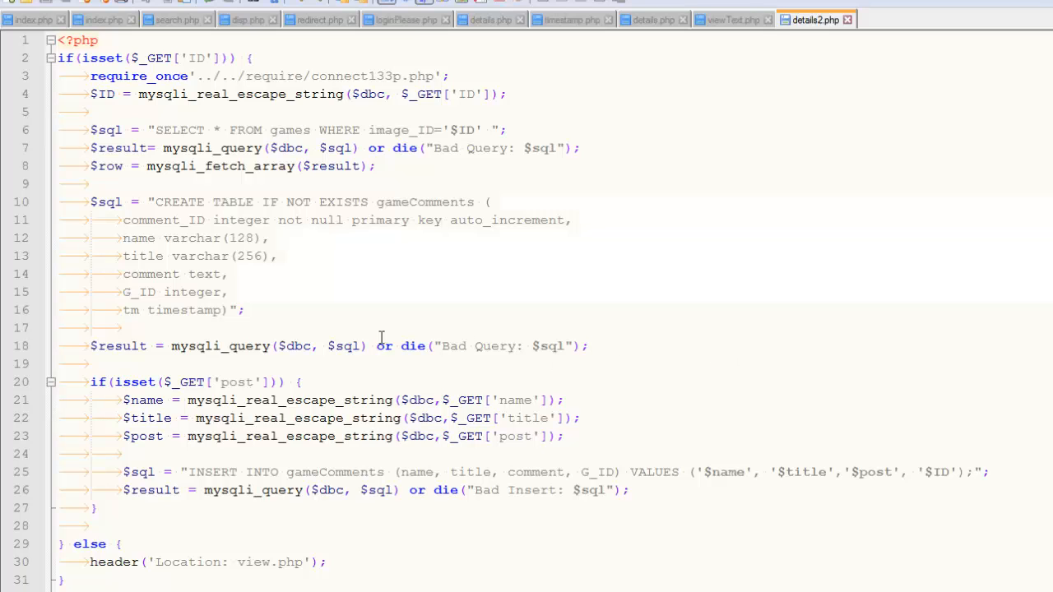
{"action": "mouse_move", "coordinate": [336, 166]}
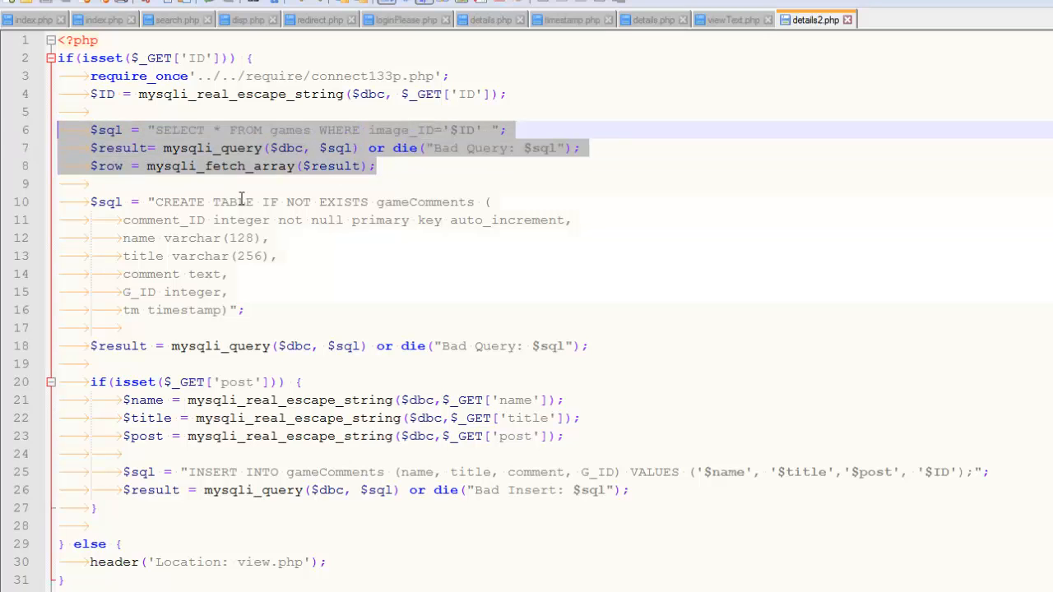
{"action": "mouse_move", "coordinate": [243, 183]}
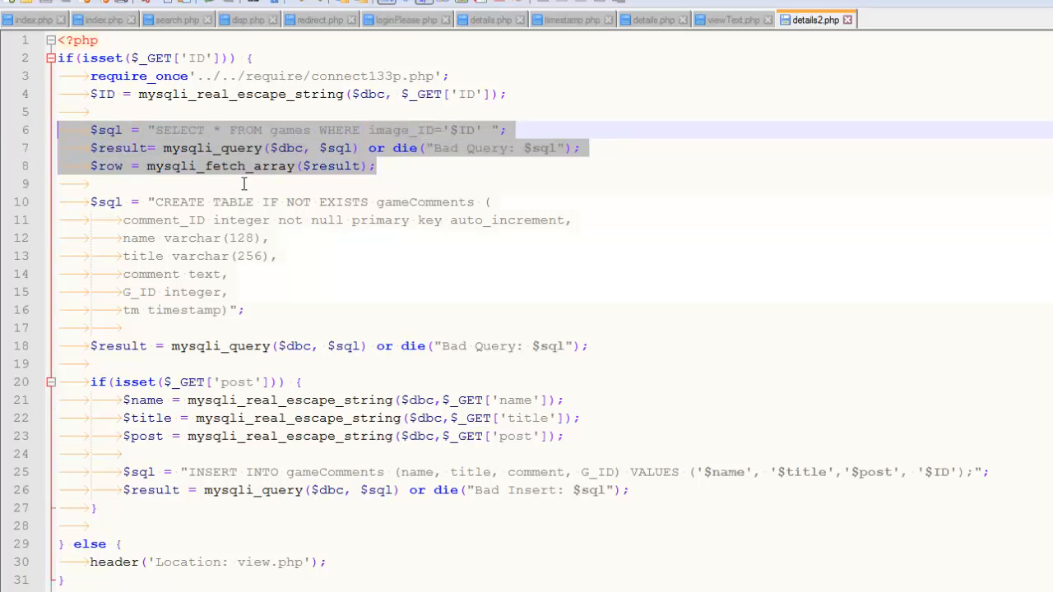
{"action": "left_click", "coordinate": [177, 57]}
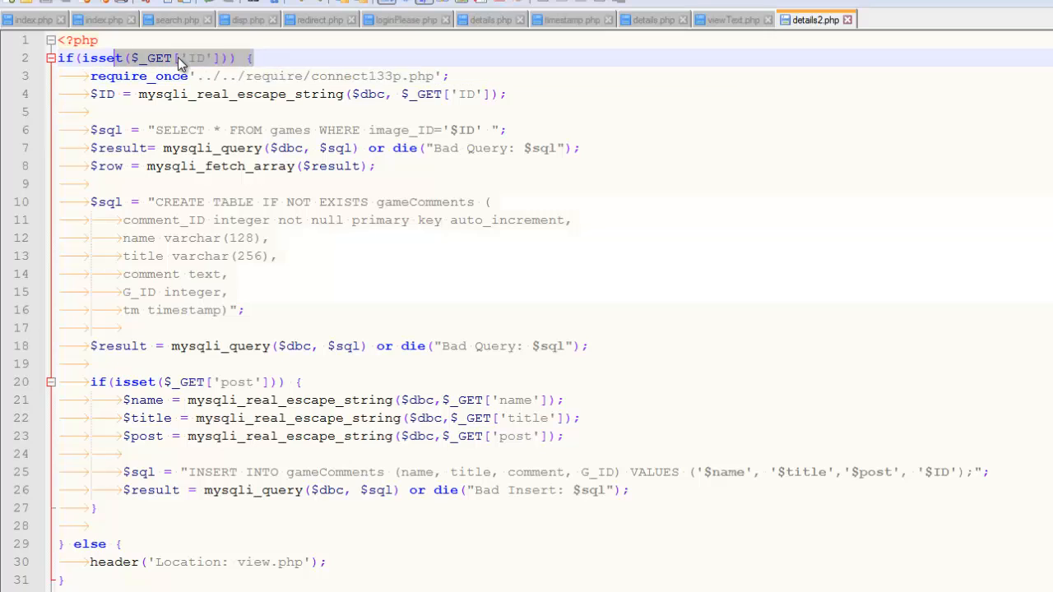
{"action": "double_click", "coordinate": [195, 57]}
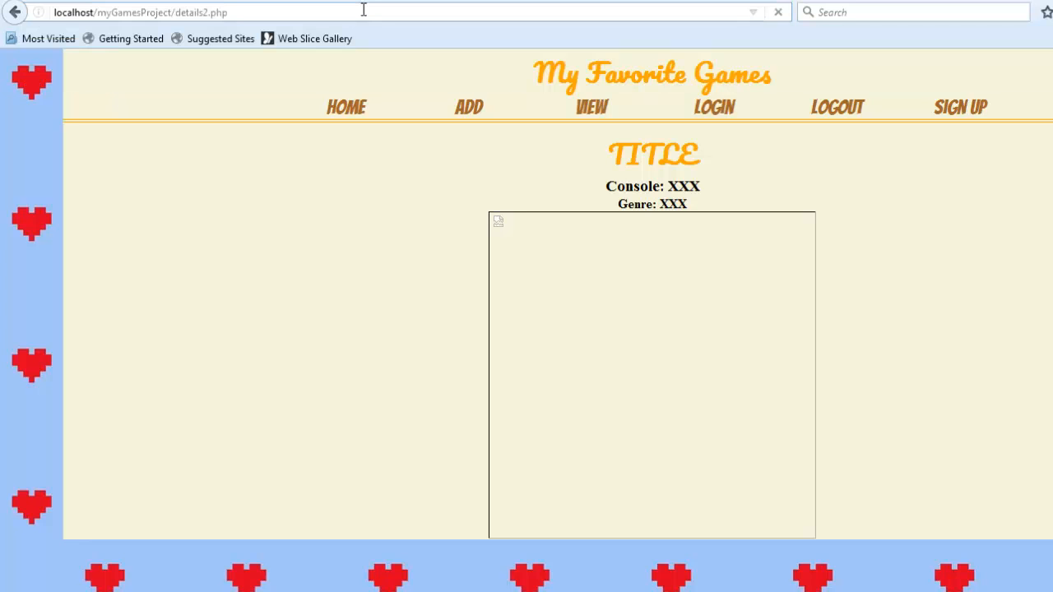
{"action": "mouse_move", "coordinate": [330, 183]}
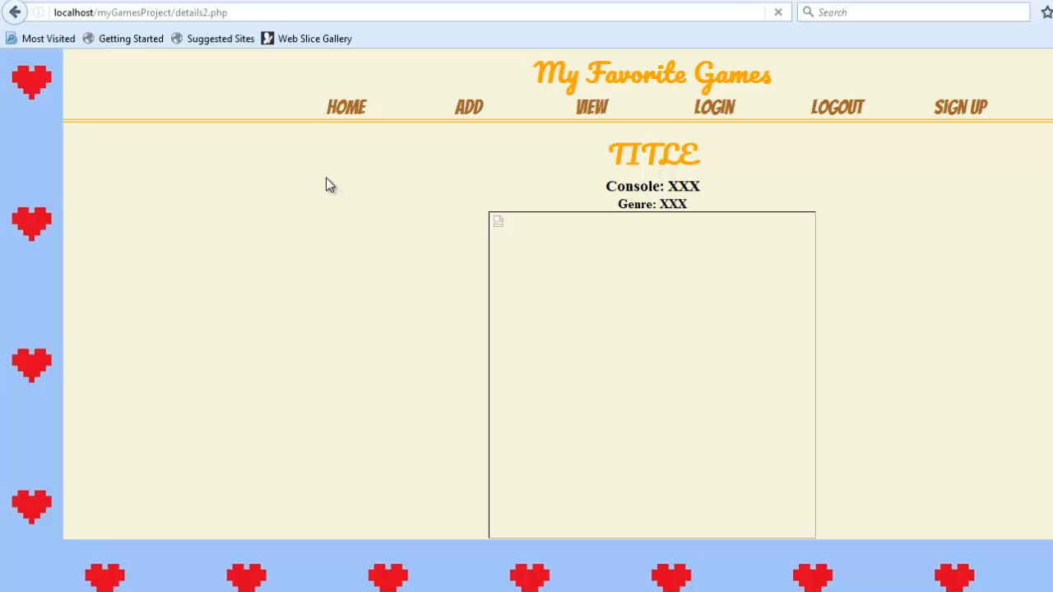
{"action": "left_click", "coordinate": [15, 11]}
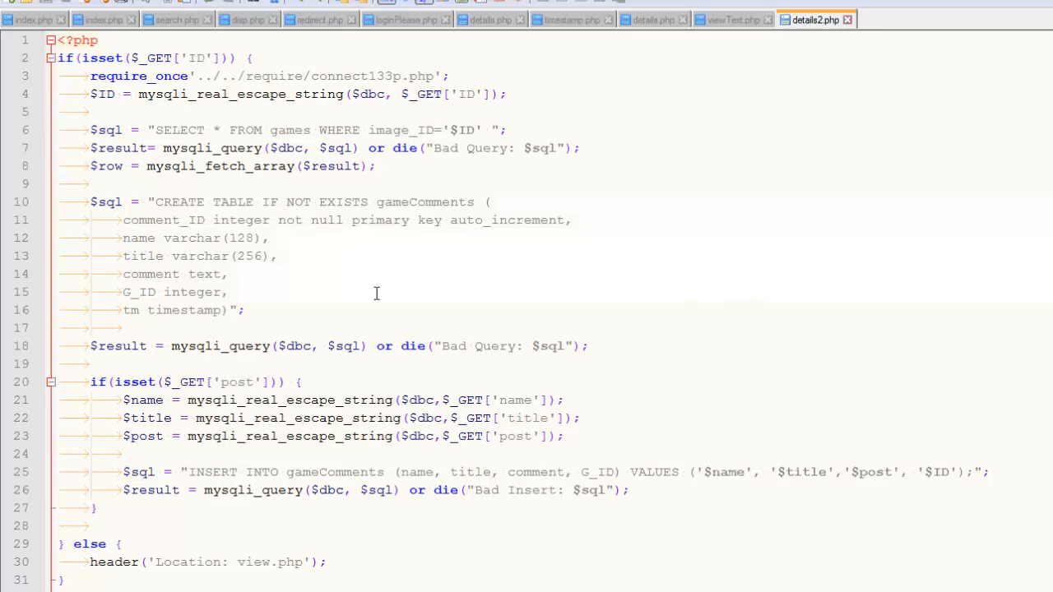
{"action": "left_click", "coordinate": [253, 58]}
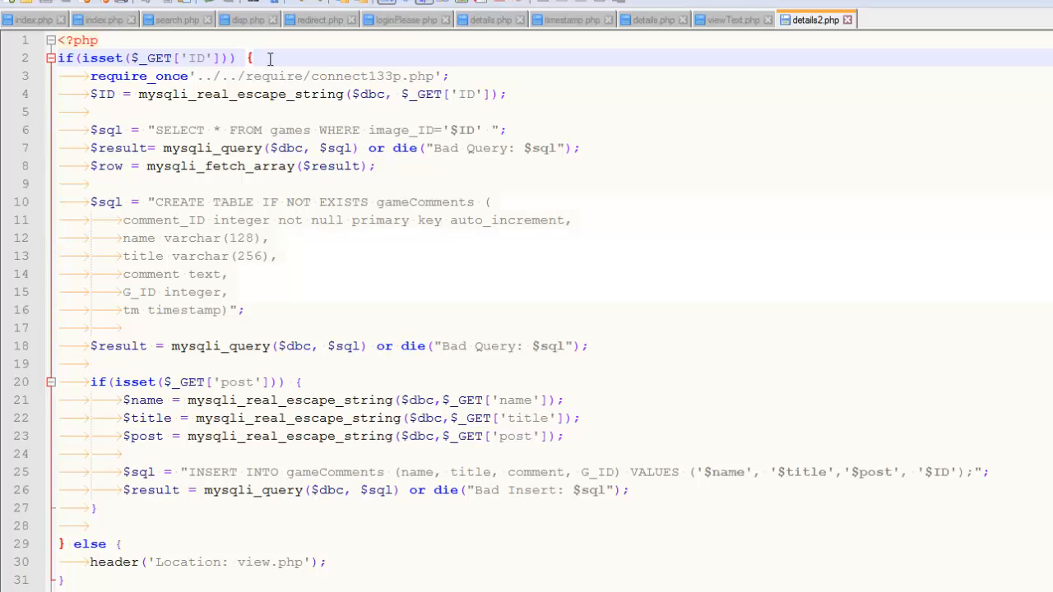
{"action": "mouse_move", "coordinate": [257, 353]}
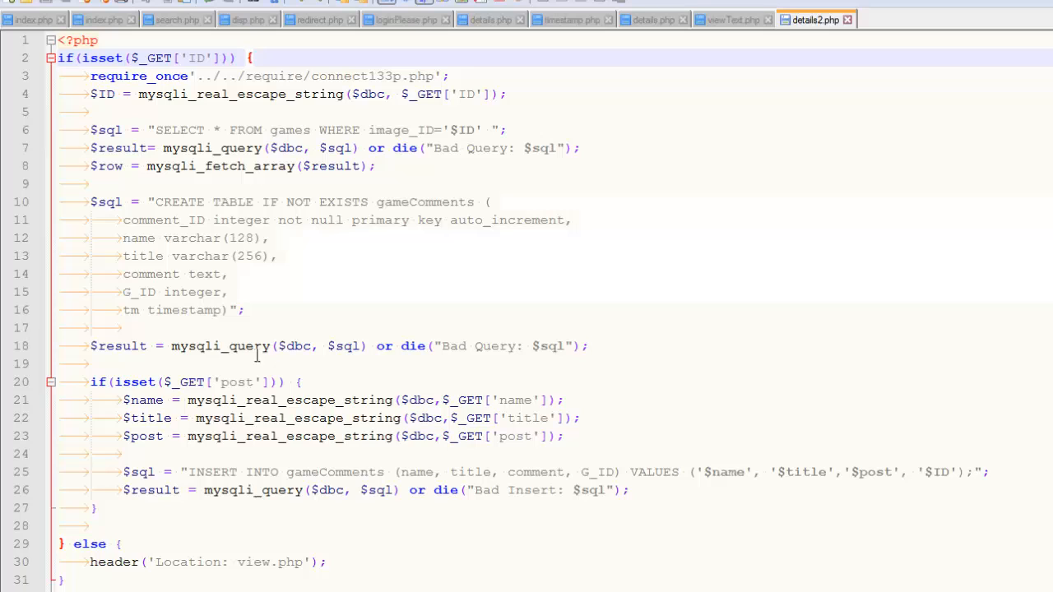
{"action": "mouse_move", "coordinate": [355, 321]}
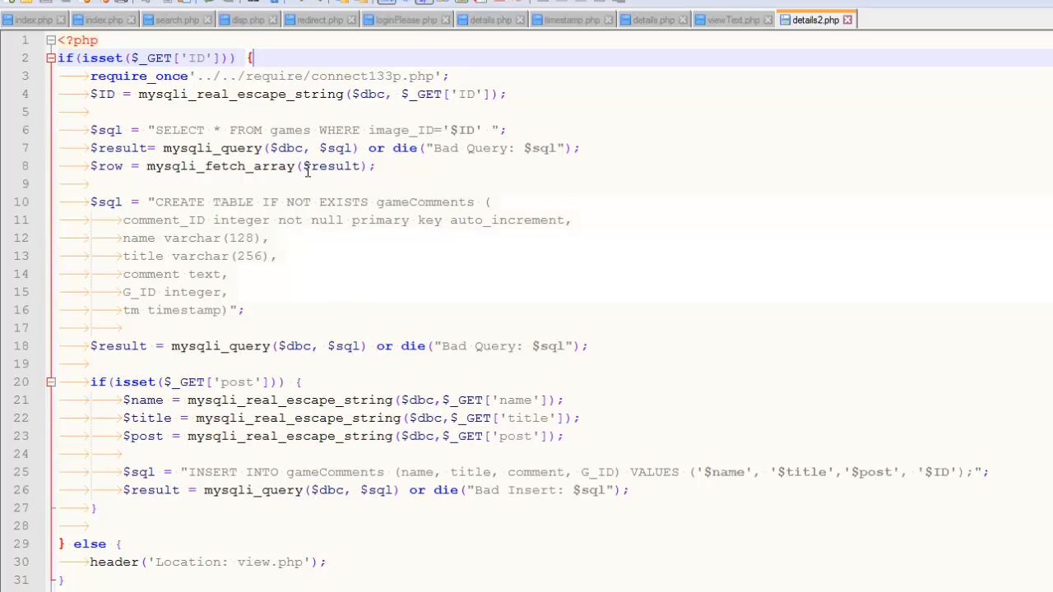
{"action": "mouse_move", "coordinate": [520, 129]}
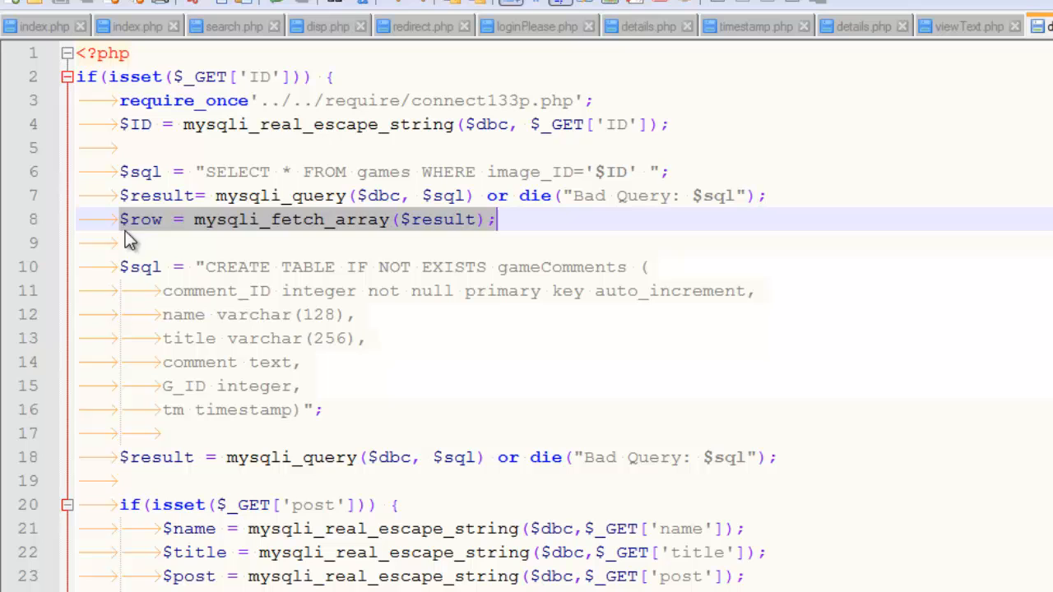
{"action": "double_click", "coordinate": [141, 219]}
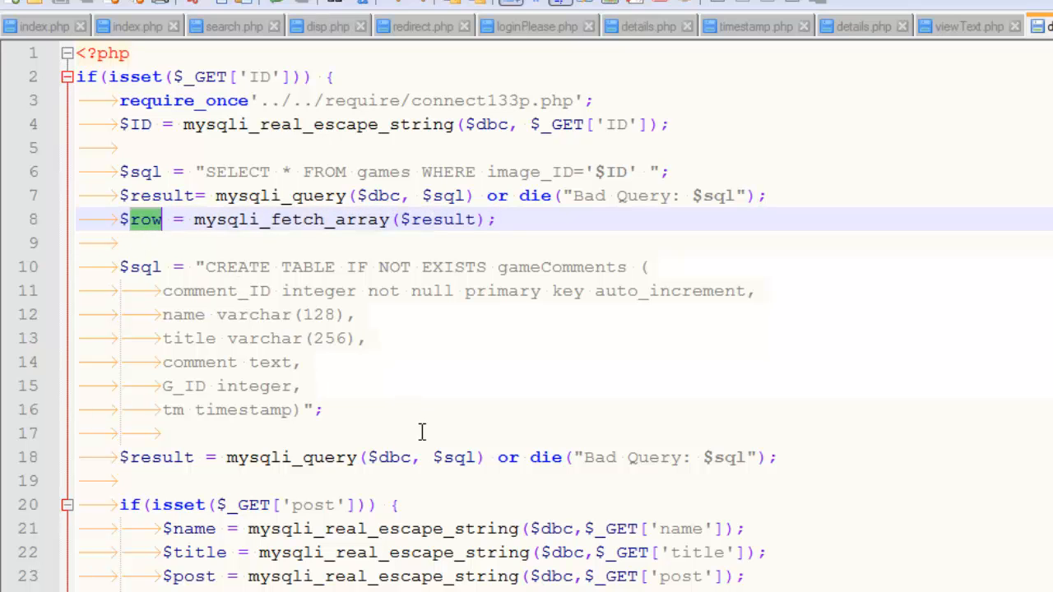
{"action": "left_click", "coordinate": [901, 21]}
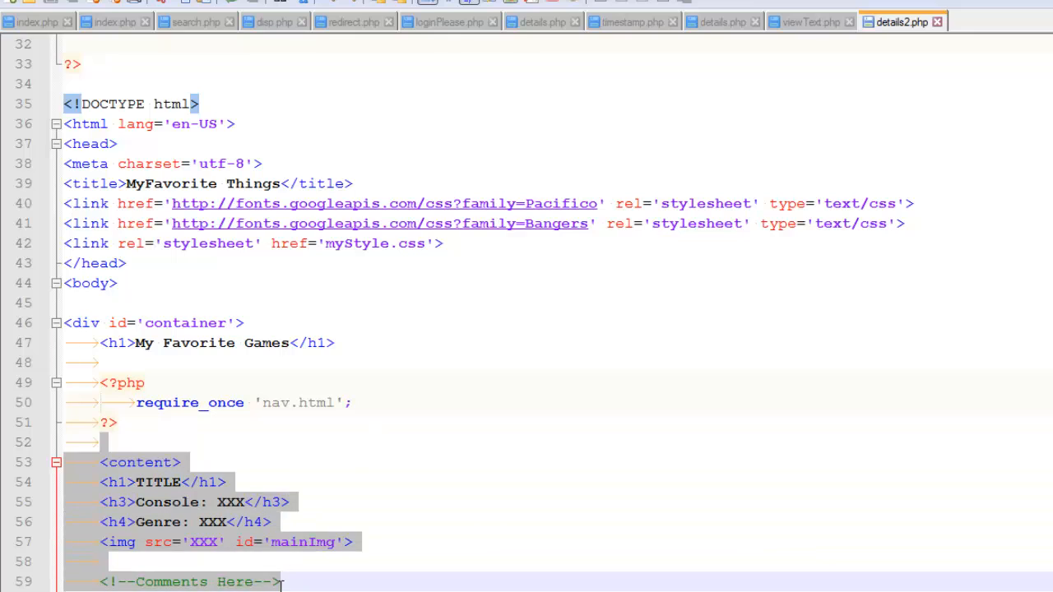
{"action": "mouse_move", "coordinate": [480, 524]}
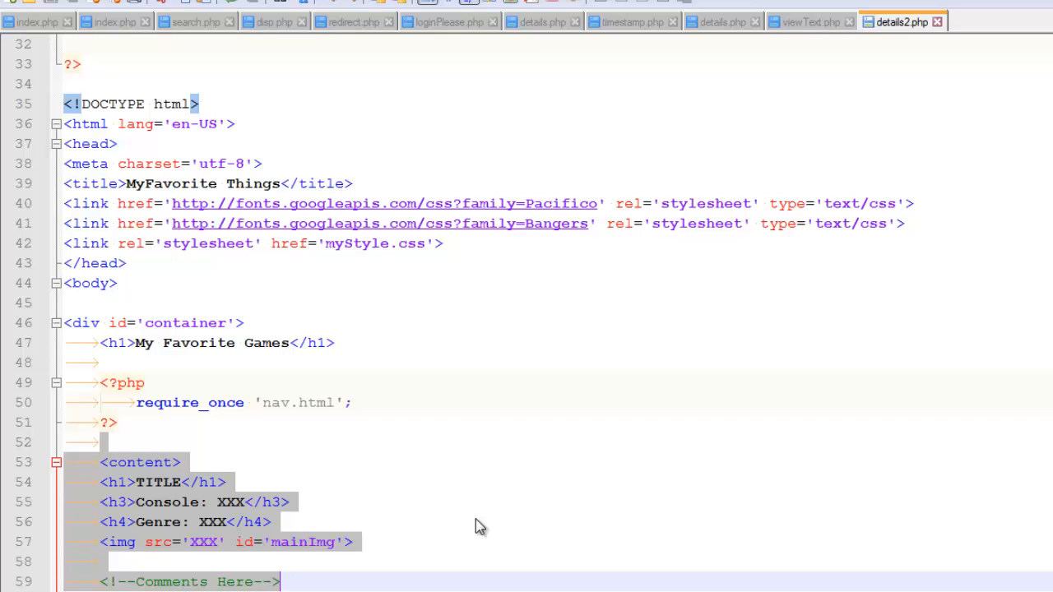
Replace TITLE in the line 54 h1 with <?php echo $row['title'] ?>.
{"action": "left_click", "coordinate": [160, 482]}
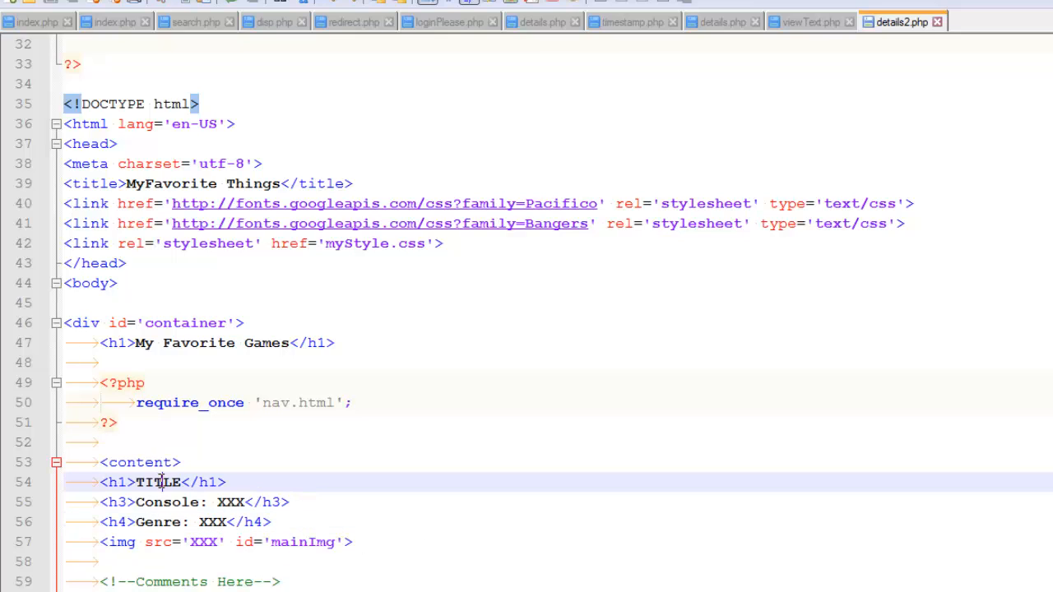
{"action": "double_click", "coordinate": [158, 482]}
{"action": "type", "text": "<"}
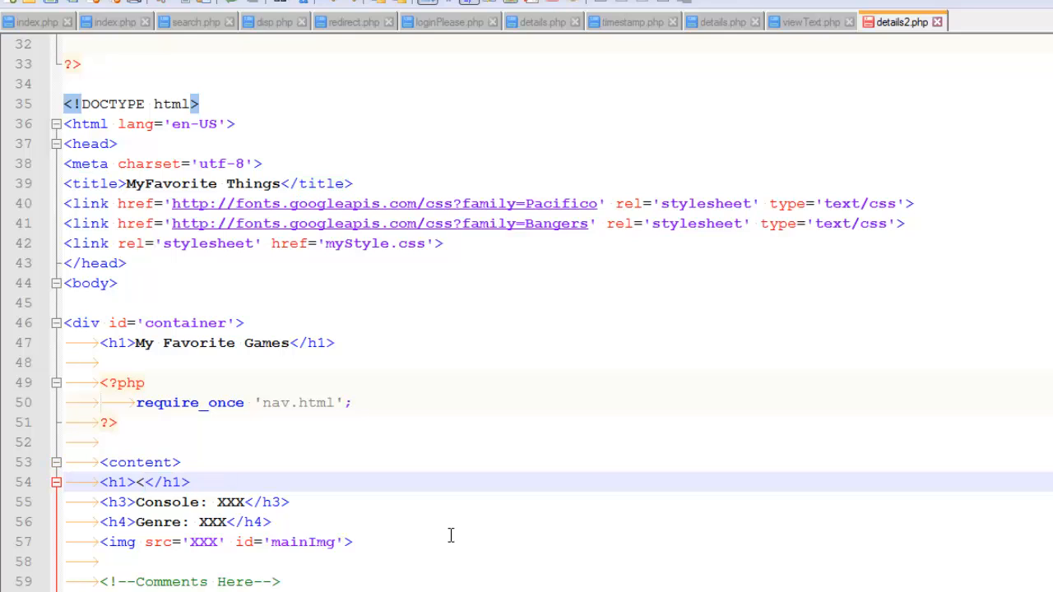
{"action": "type", "text": "?php"}
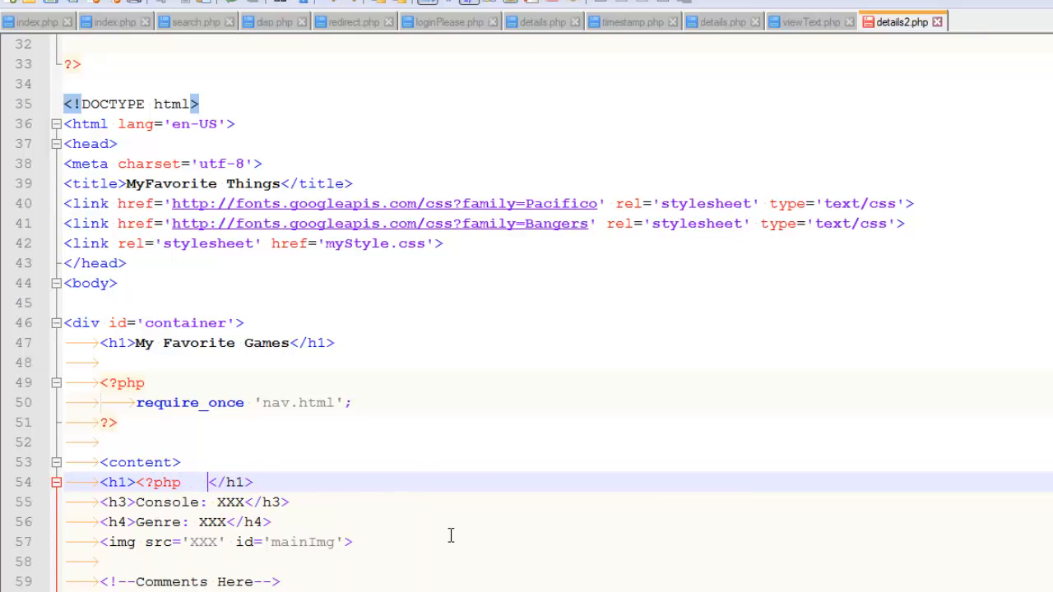
{"action": "type", "text": "?>"}
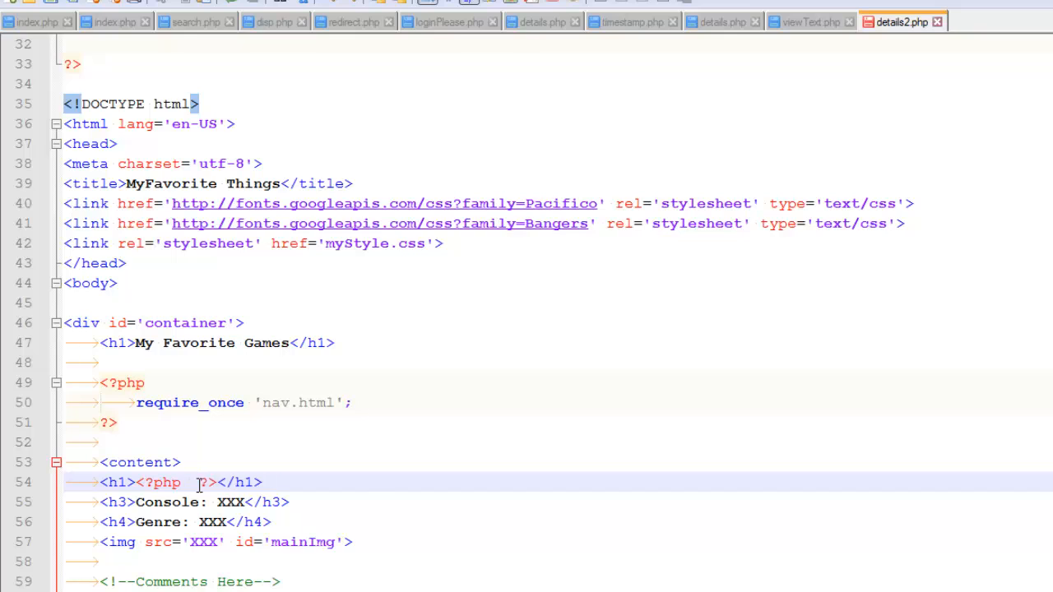
{"action": "type", "text": "echo $"}
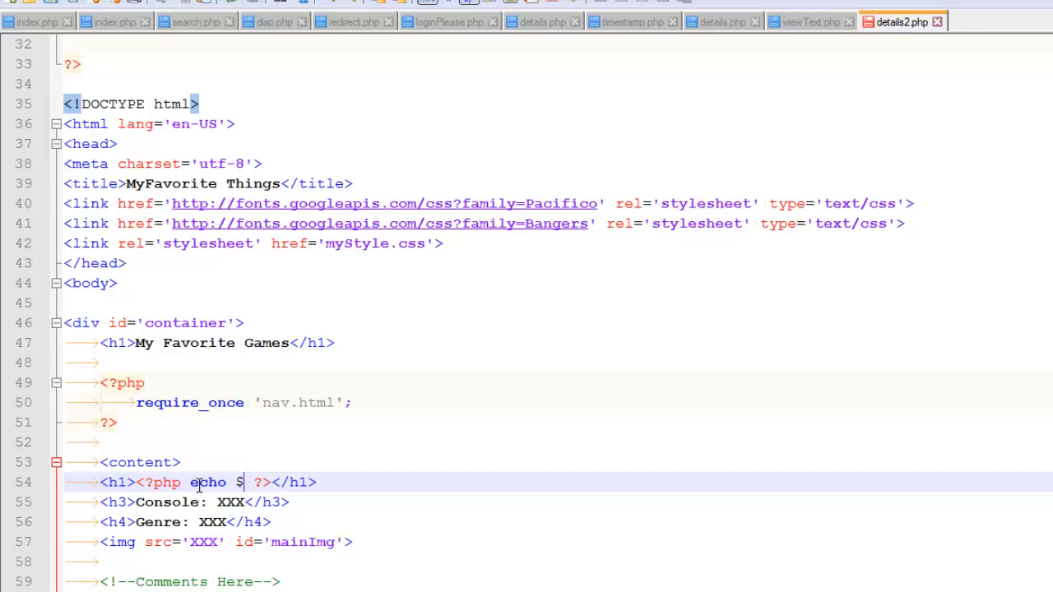
{"action": "type", "text": "row[]"}
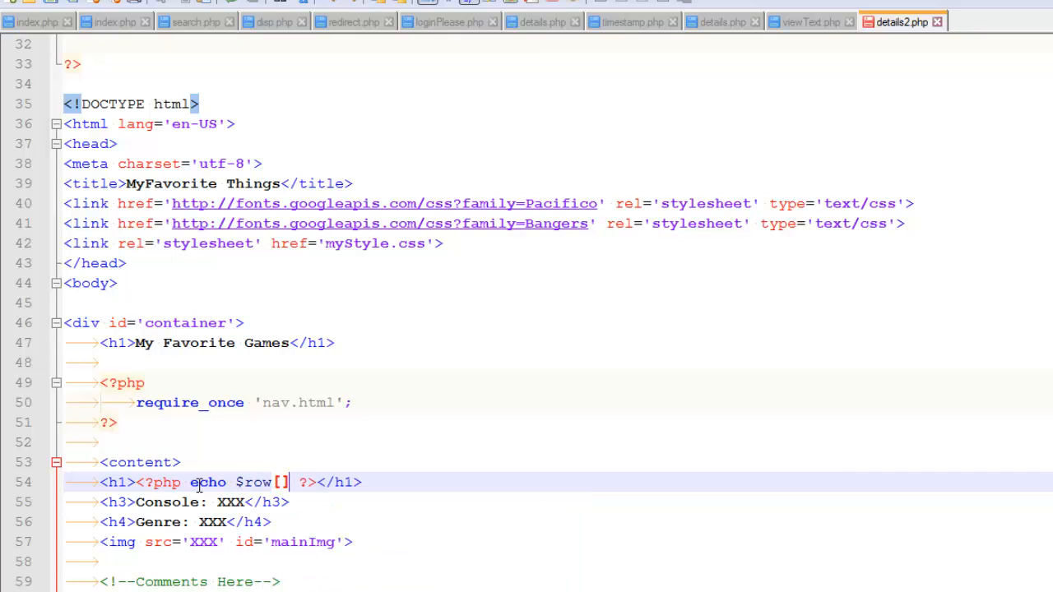
{"action": "type", "text": "''"}
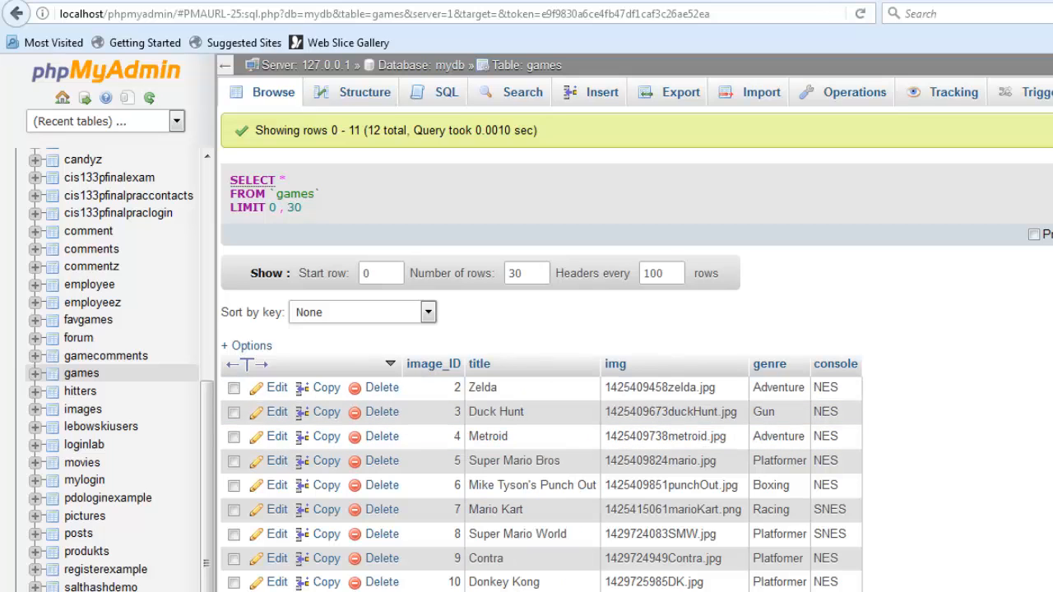
{"action": "left_click", "coordinate": [901, 21]}
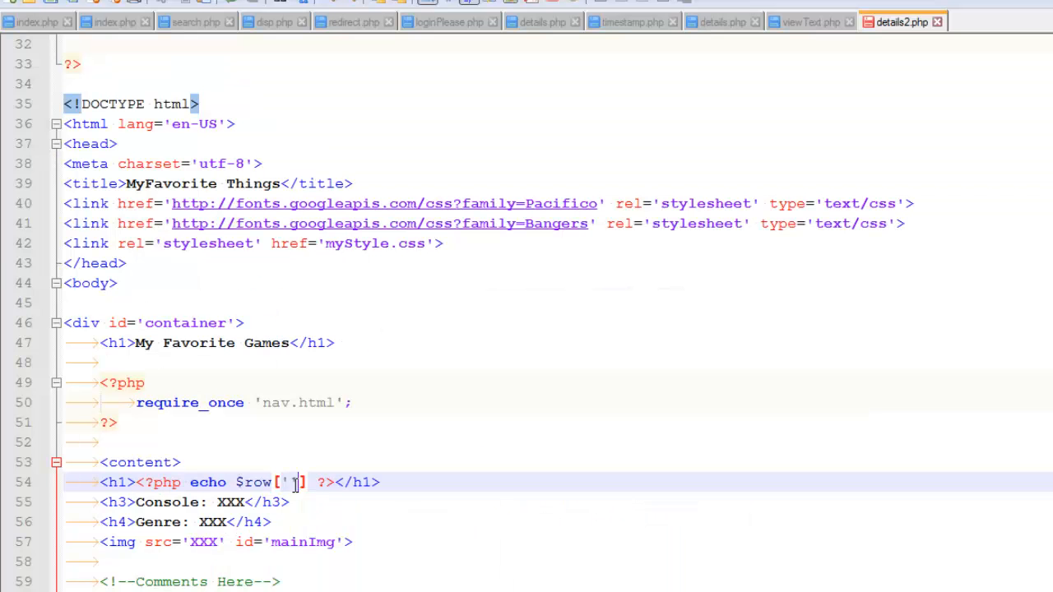
{"action": "type", "text": "title"}
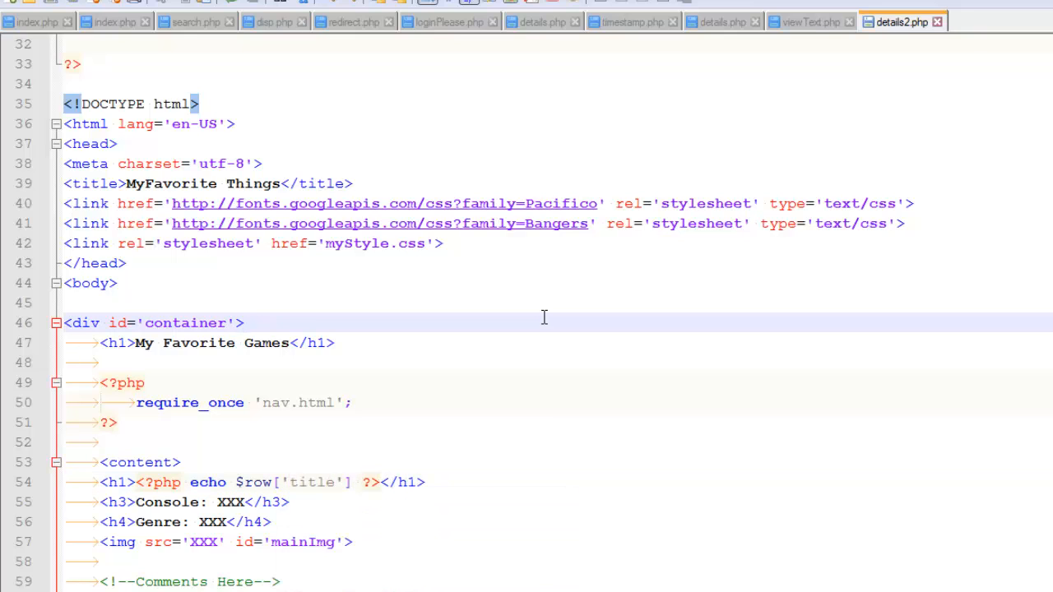
{"action": "left_click", "coordinate": [243, 322]}
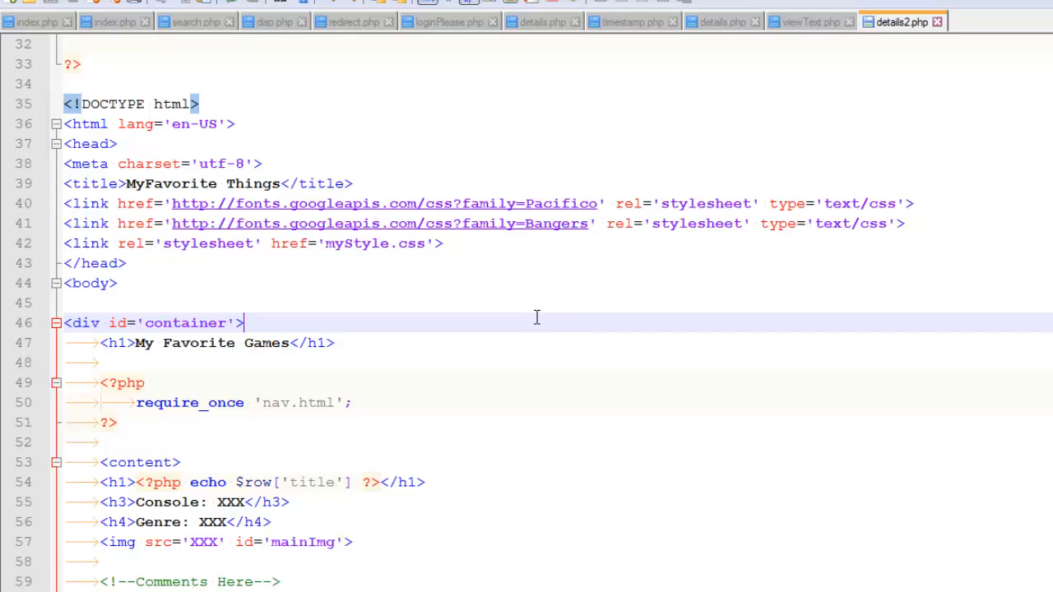
{"action": "mouse_move", "coordinate": [534, 471]}
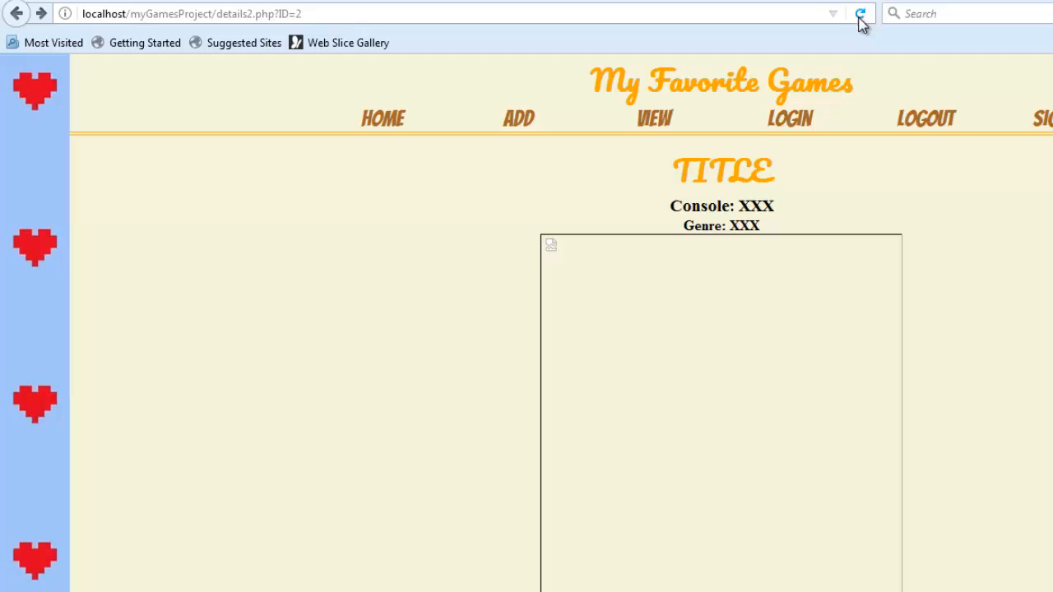
Reload details2.php?ID=2 so the heading reads Zelda.
{"action": "left_click", "coordinate": [861, 13]}
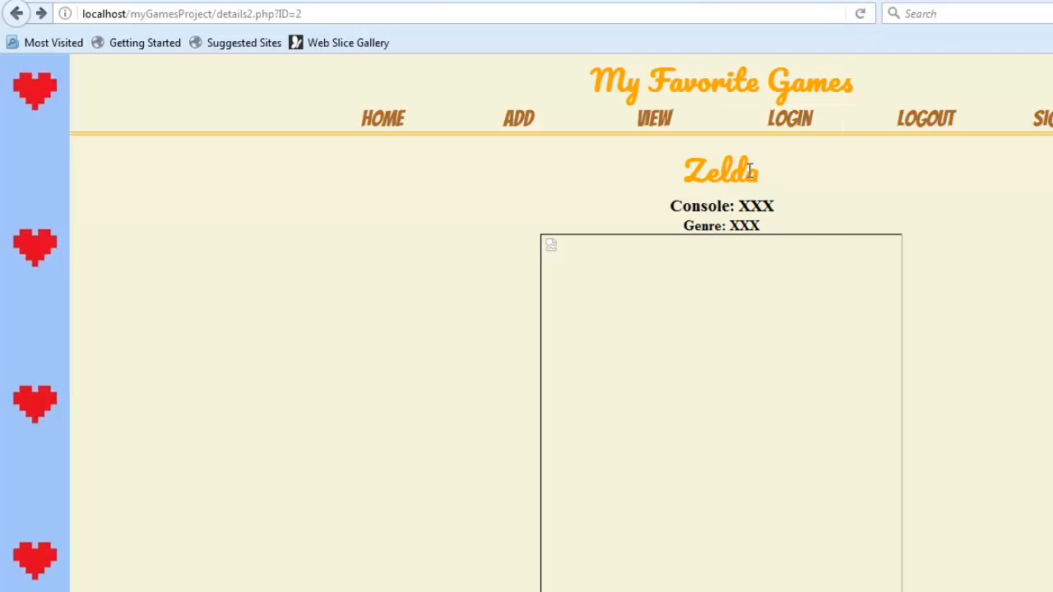
{"action": "mouse_move", "coordinate": [738, 294]}
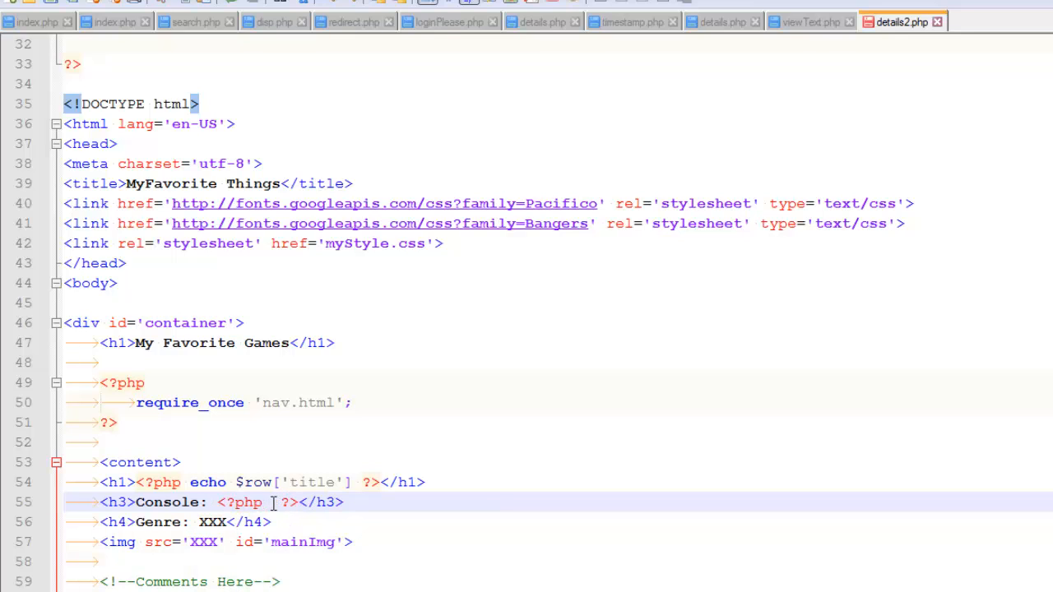
Make the Console heading echo $row['console'].
{"action": "type", "text": "echo $row["}
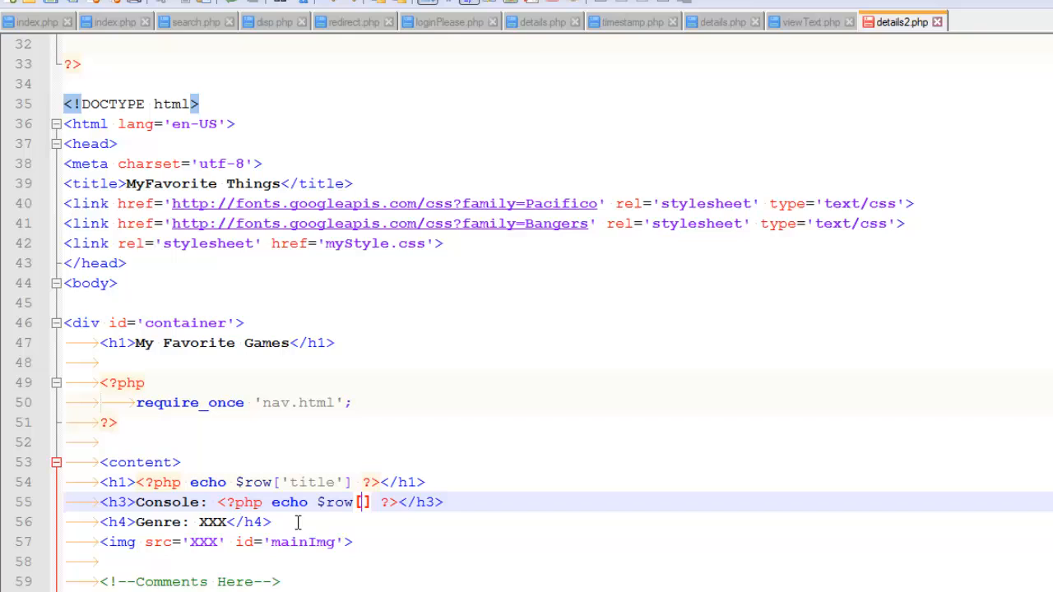
{"action": "type", "text": "''"}
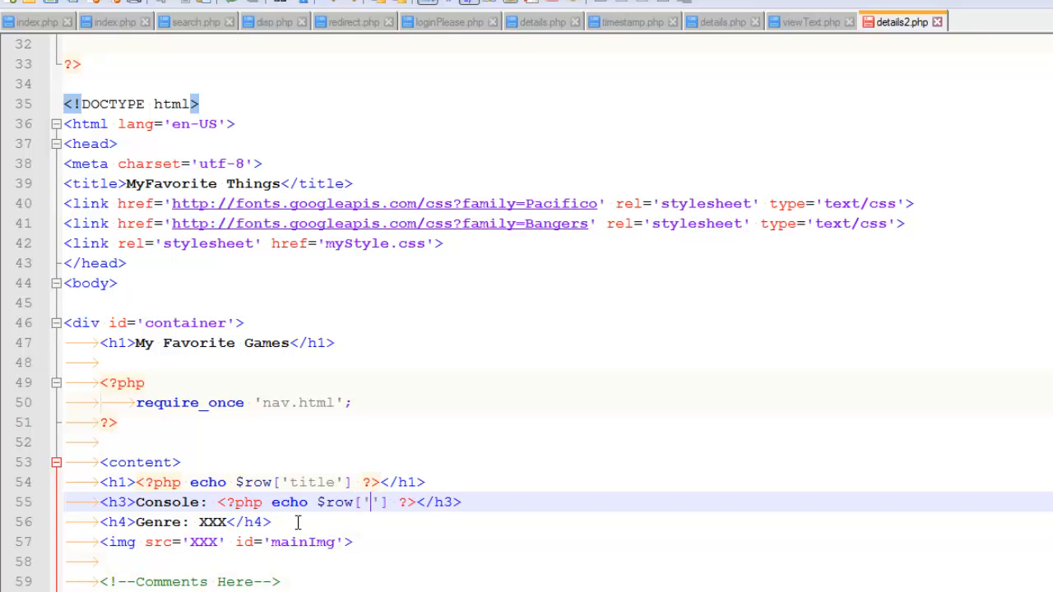
{"action": "type", "text": "console"}
{"action": "left_click", "coordinate": [558, 523]}
{"action": "type", "text": "<"}
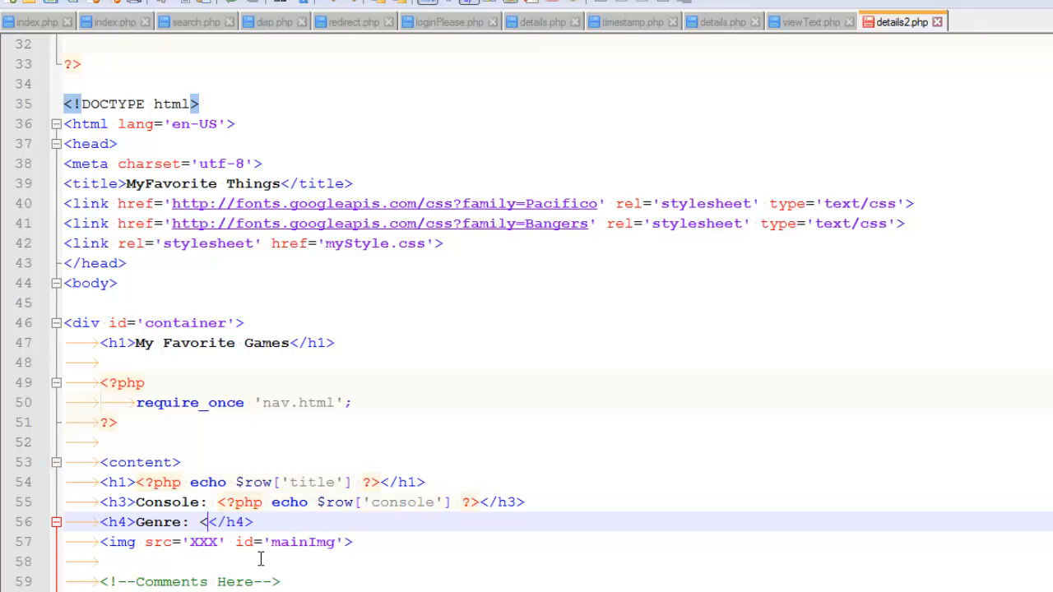
Begin a <?php echo $row['genre'] statement inside the Genre heading.
{"action": "type", "text": "?php  ?>"}
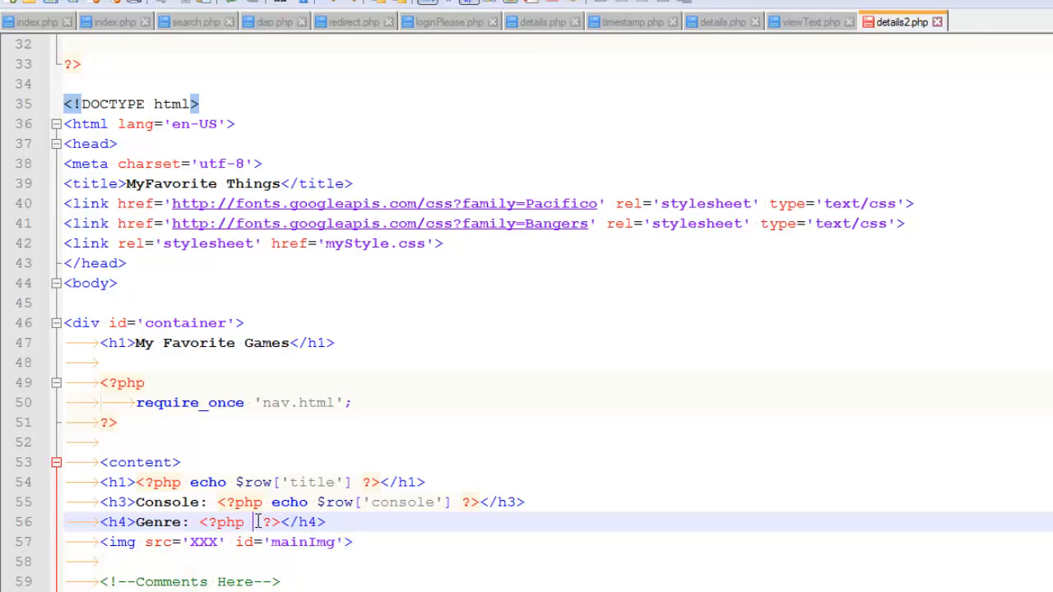
{"action": "type", "text": "echo"}
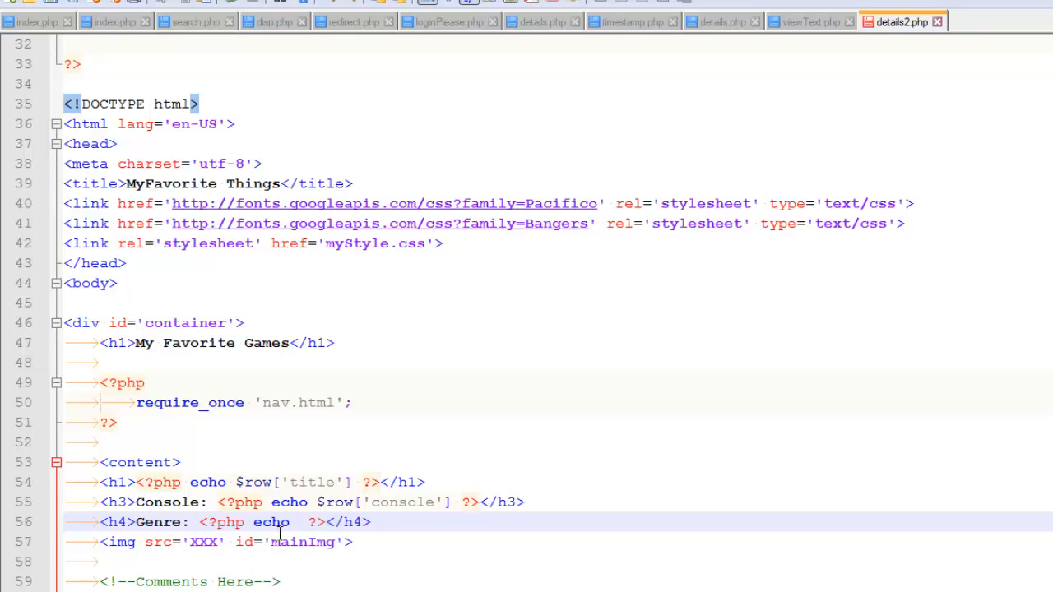
{"action": "type", "text": "$row['"}
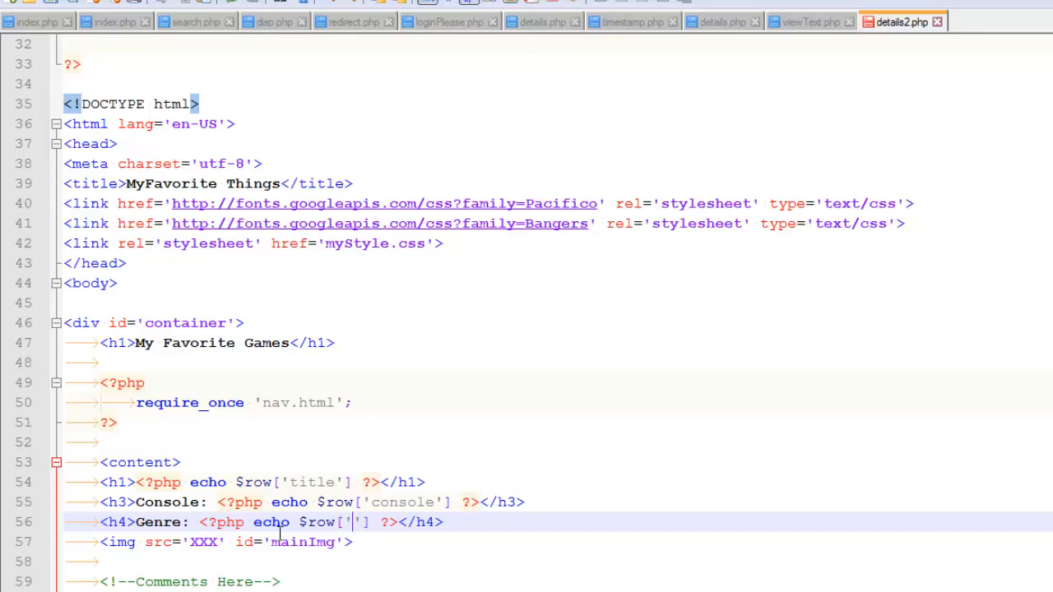
{"action": "type", "text": "genre"}
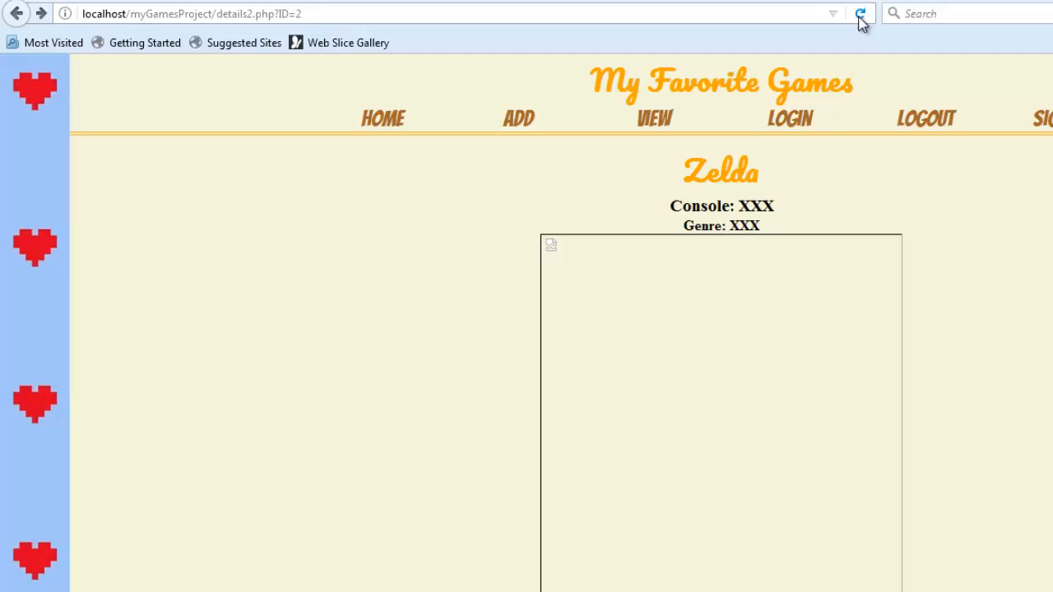
Reload to show Console NES and Genre Adventure, then open the uploads image folder.
{"action": "left_click", "coordinate": [860, 14]}
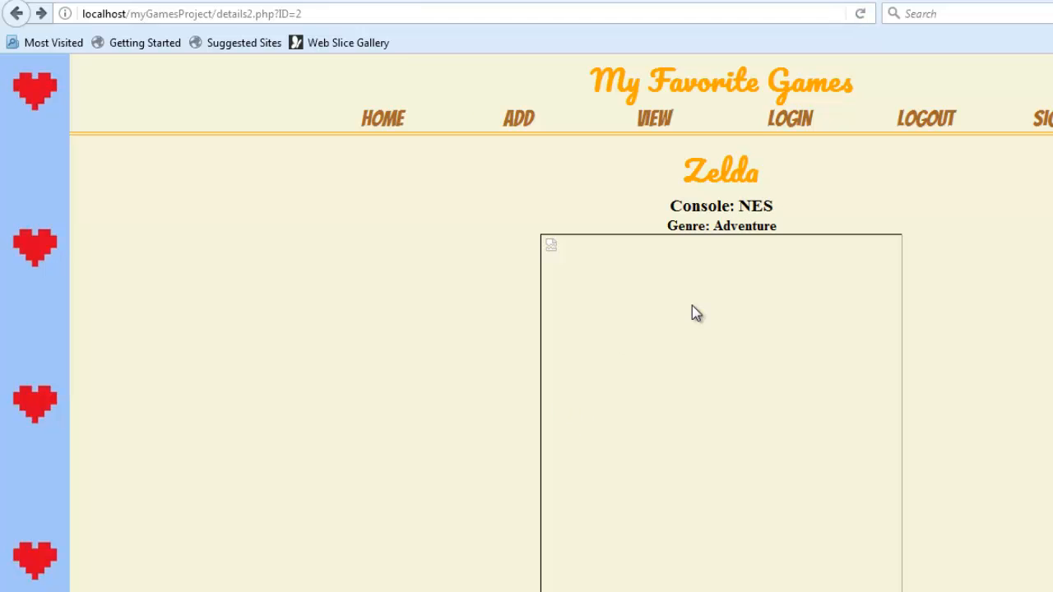
{"action": "mouse_move", "coordinate": [584, 375]}
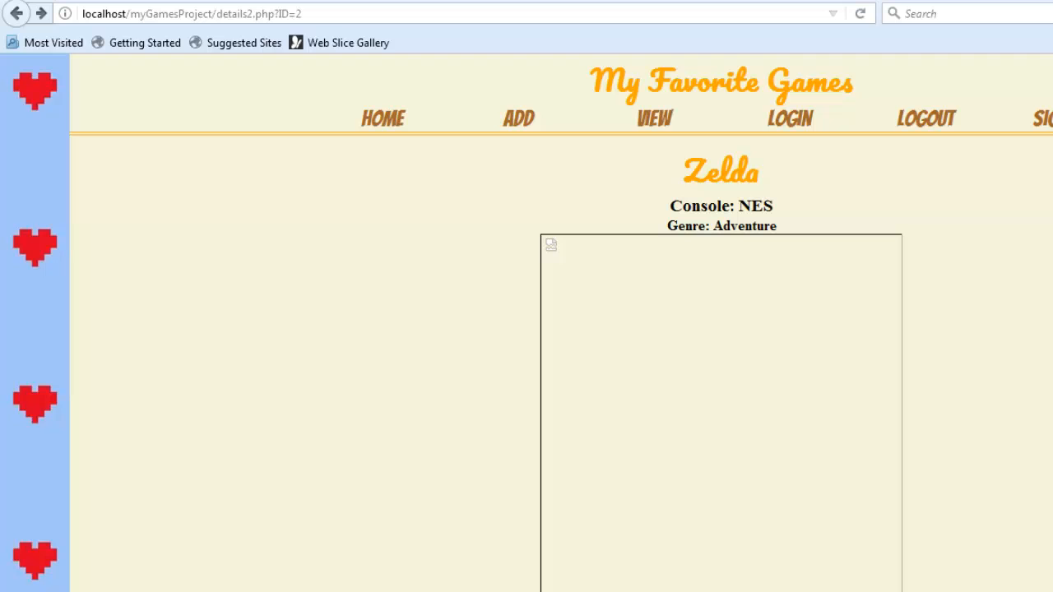
{"action": "mouse_move", "coordinate": [460, 70]}
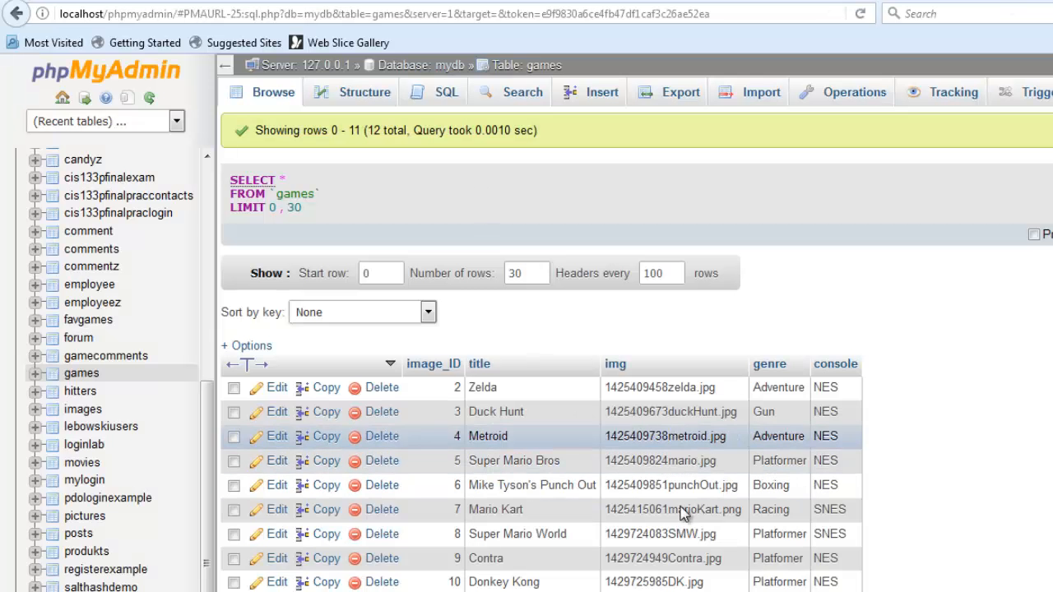
{"action": "mouse_move", "coordinate": [473, 442]}
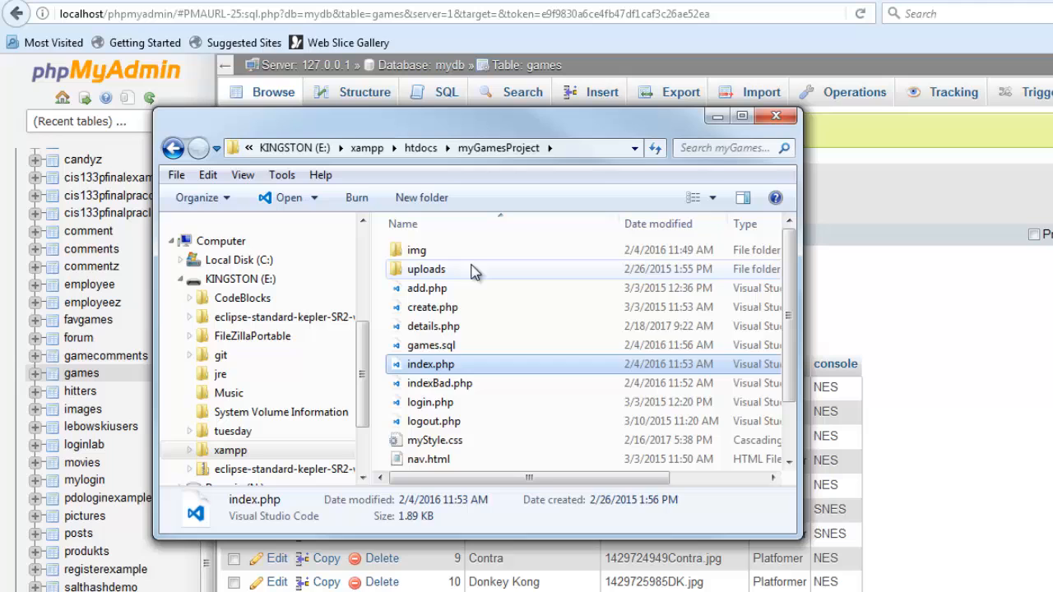
{"action": "double_click", "coordinate": [425, 269]}
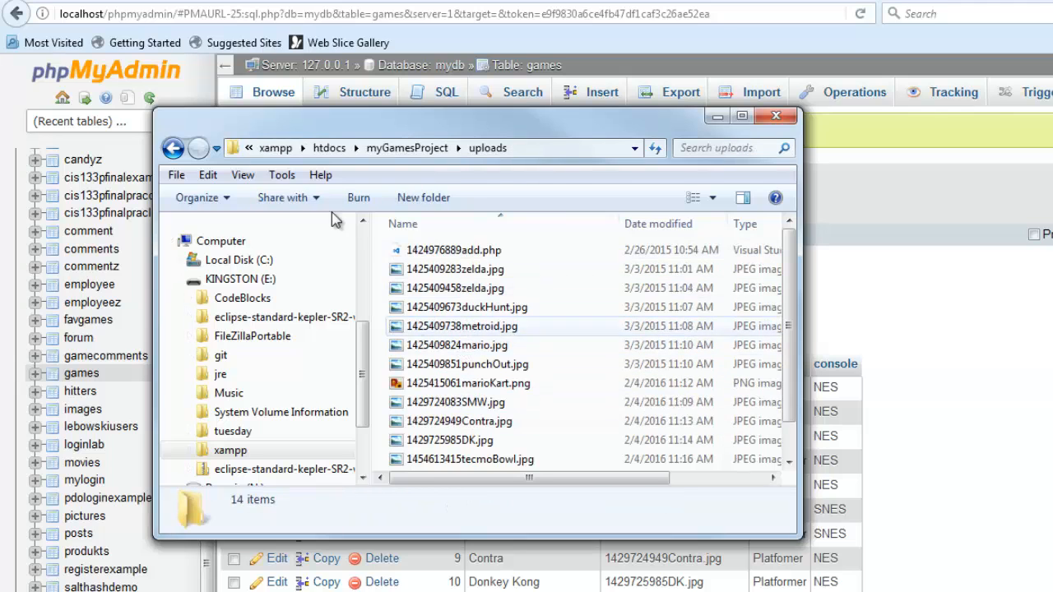
{"action": "left_click", "coordinate": [173, 148]}
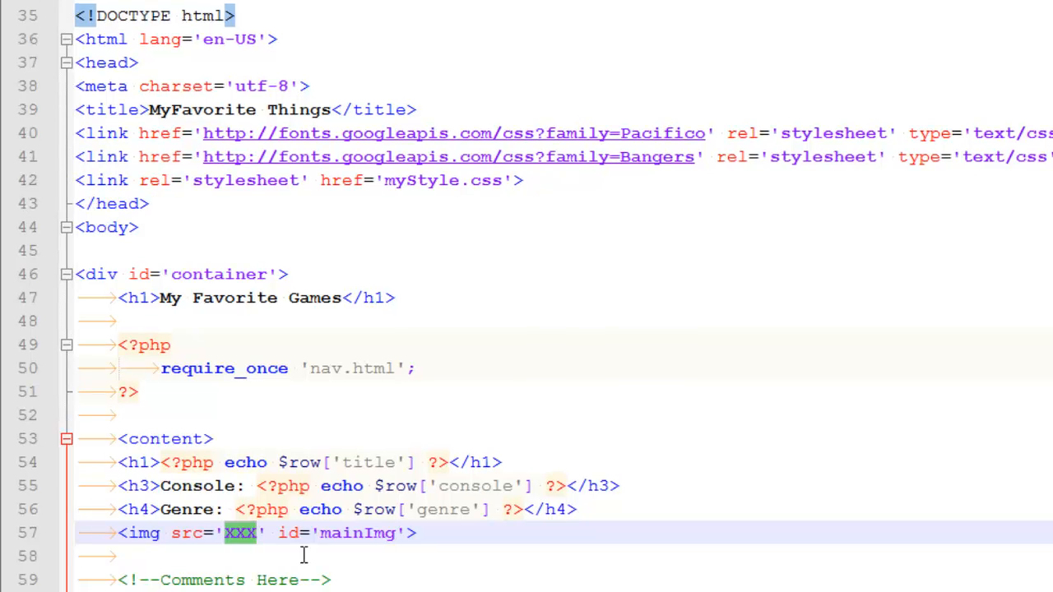
Change the img src from XXX to uploads/<?php echo $row['img'] ?>.
{"action": "type", "text": "upload"}
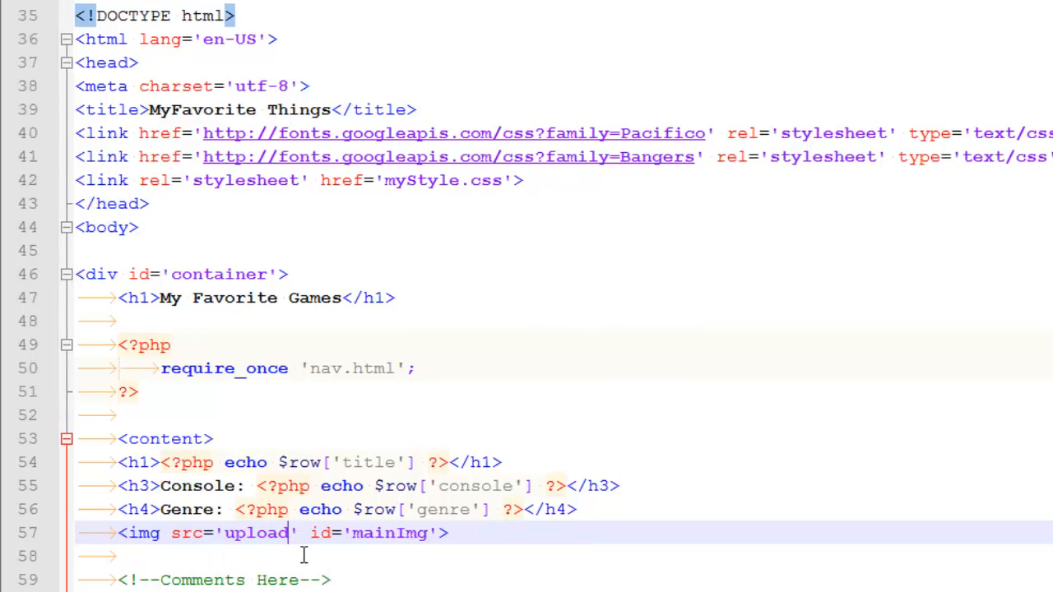
{"action": "type", "text": "s/"}
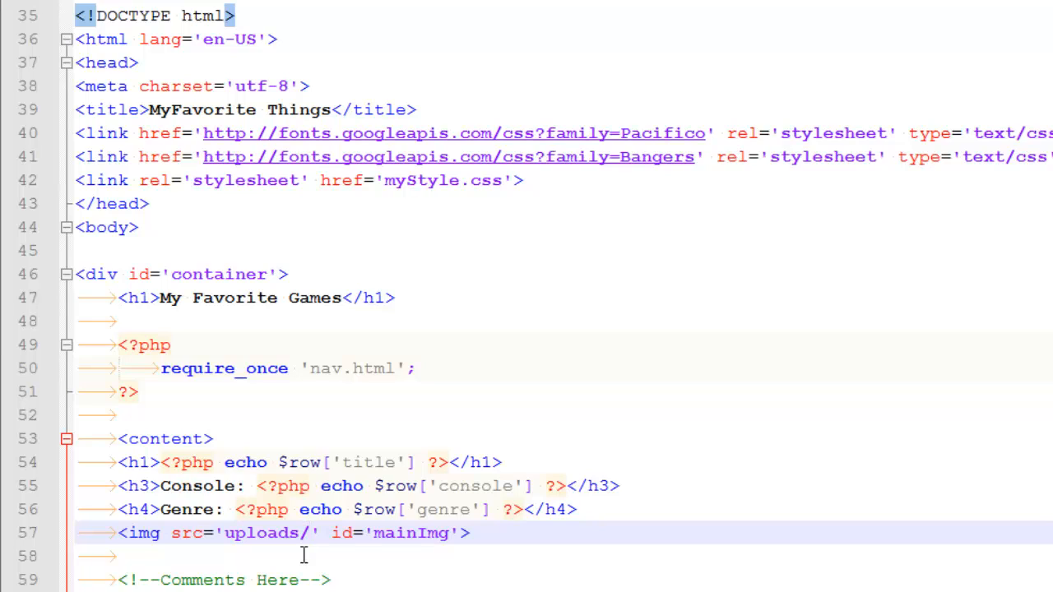
{"action": "type", "text": "<?php ?>"}
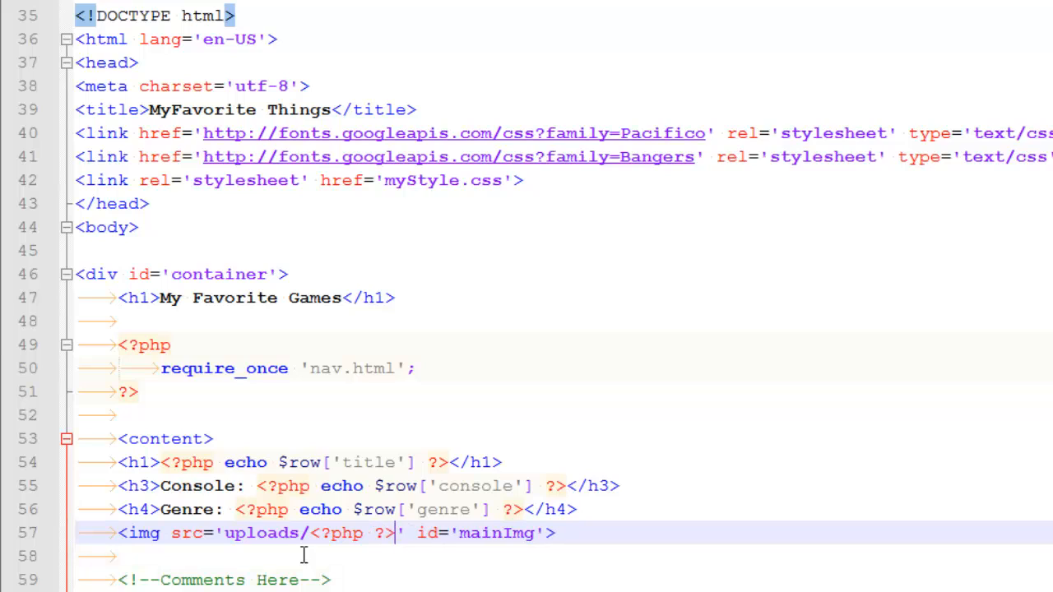
{"action": "mouse_move", "coordinate": [383, 540]}
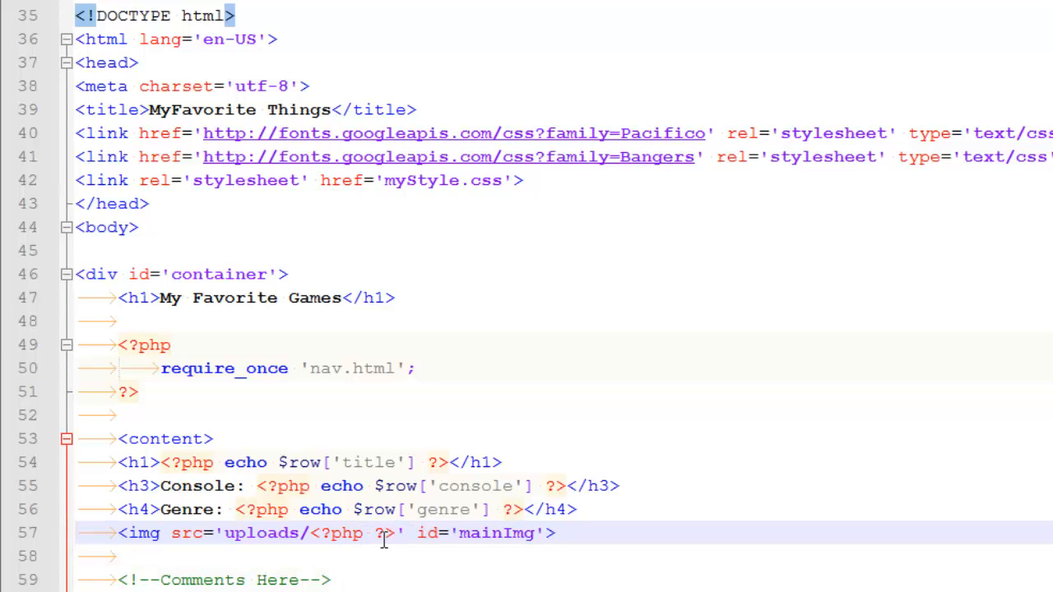
{"action": "type", "text": "cho"}
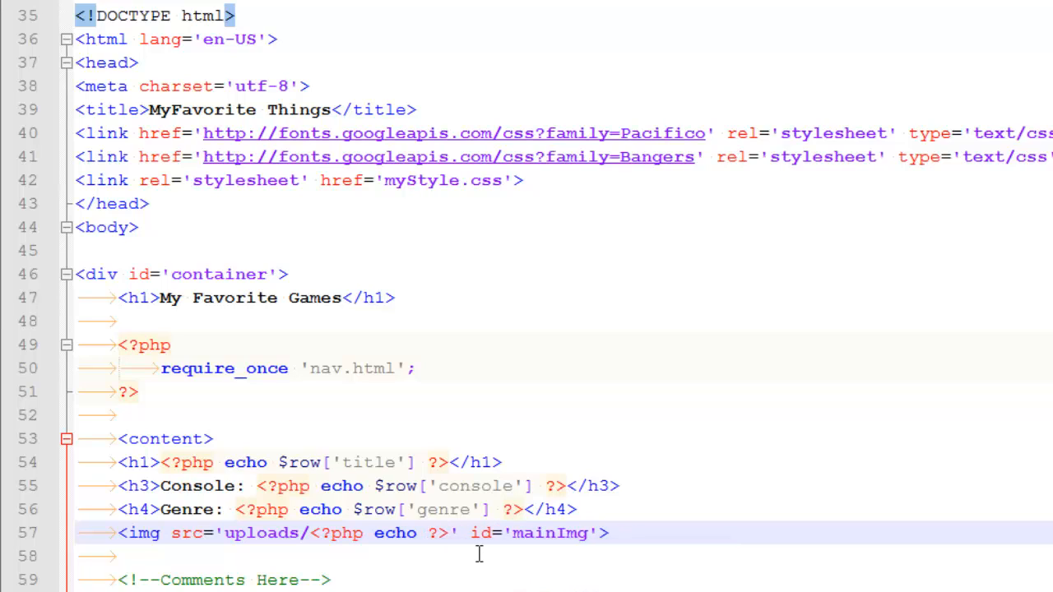
{"action": "type", "text": "$row["}
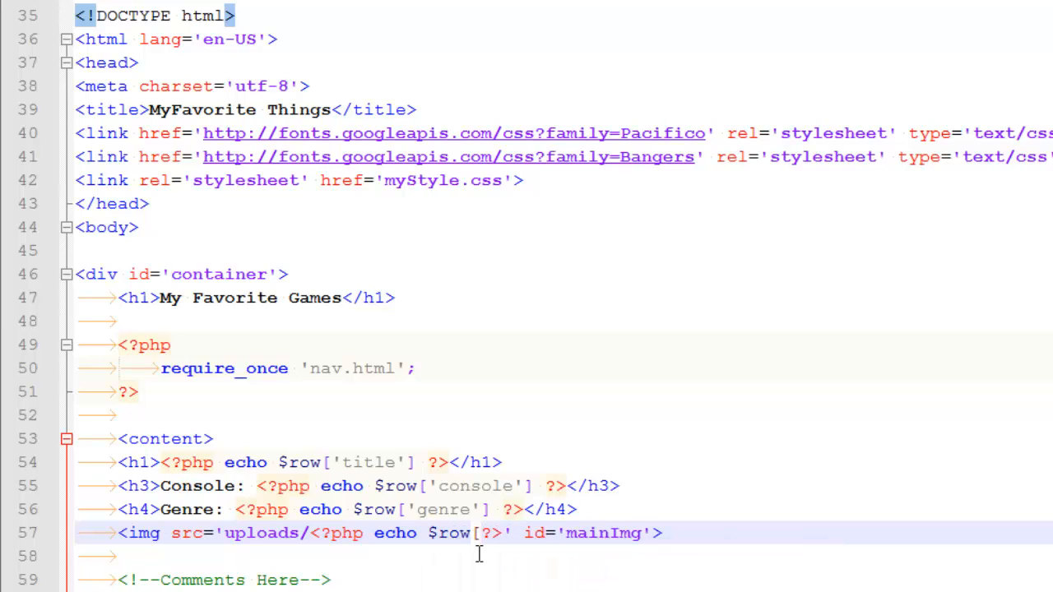
{"action": "type", "text": "img'"}
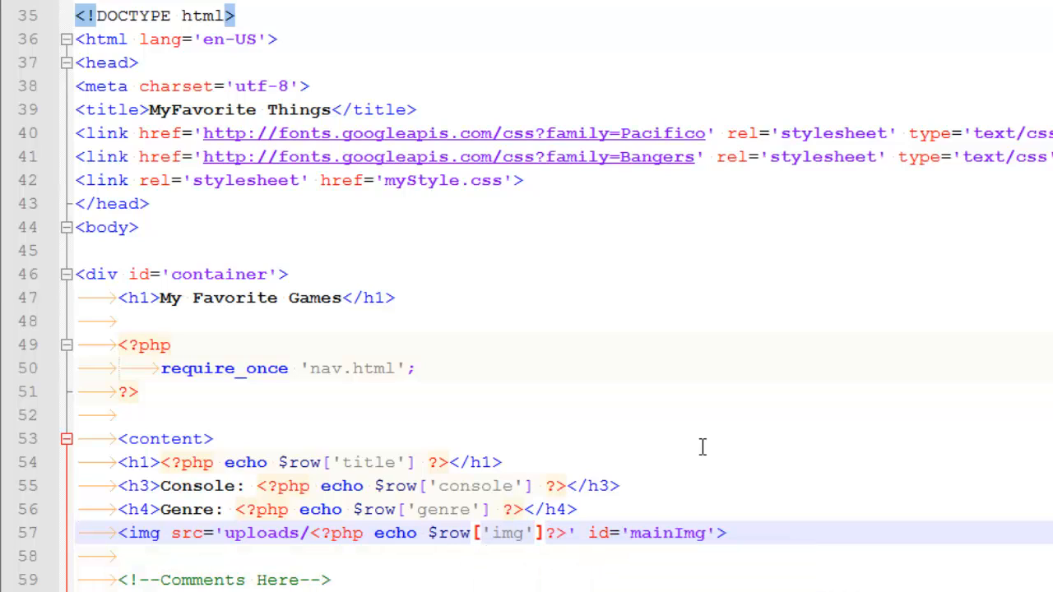
{"action": "left_click", "coordinate": [212, 439]}
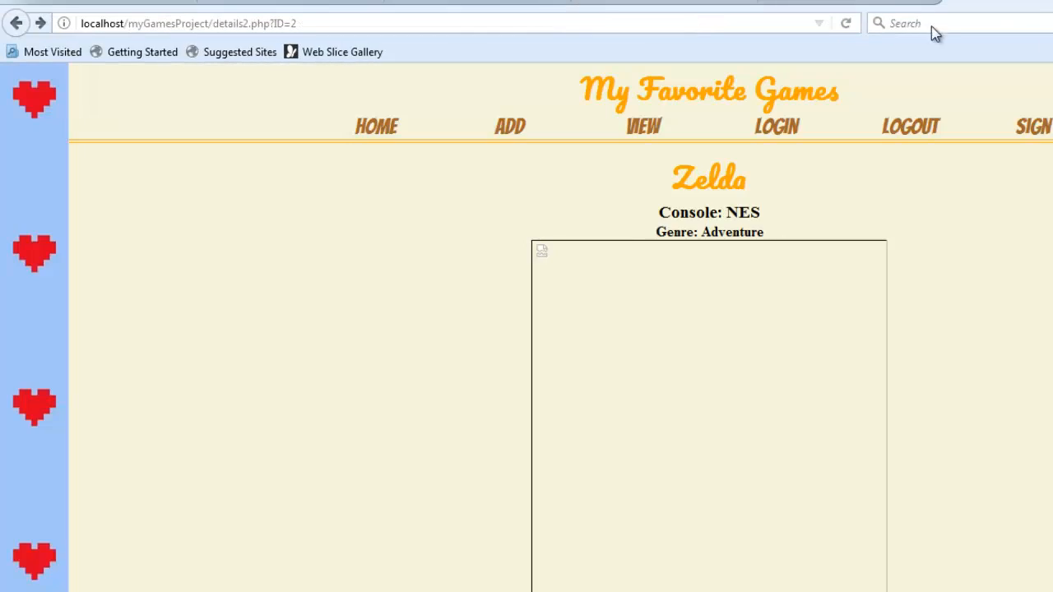
Reload to show the Legend of Zelda box art, then reopen Zelda from the games list.
{"action": "left_click", "coordinate": [846, 23]}
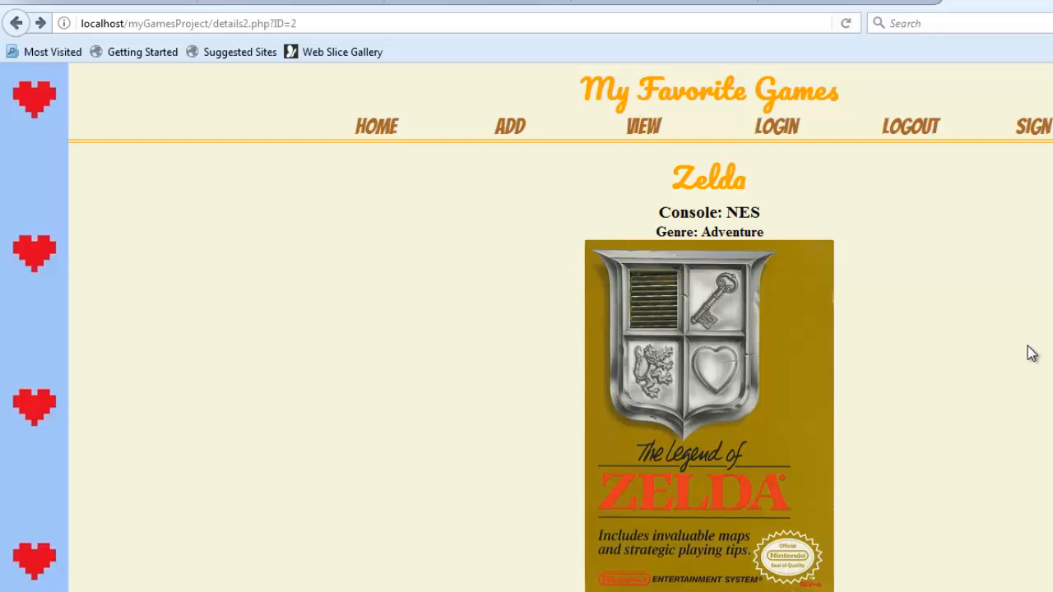
{"action": "left_click", "coordinate": [642, 125]}
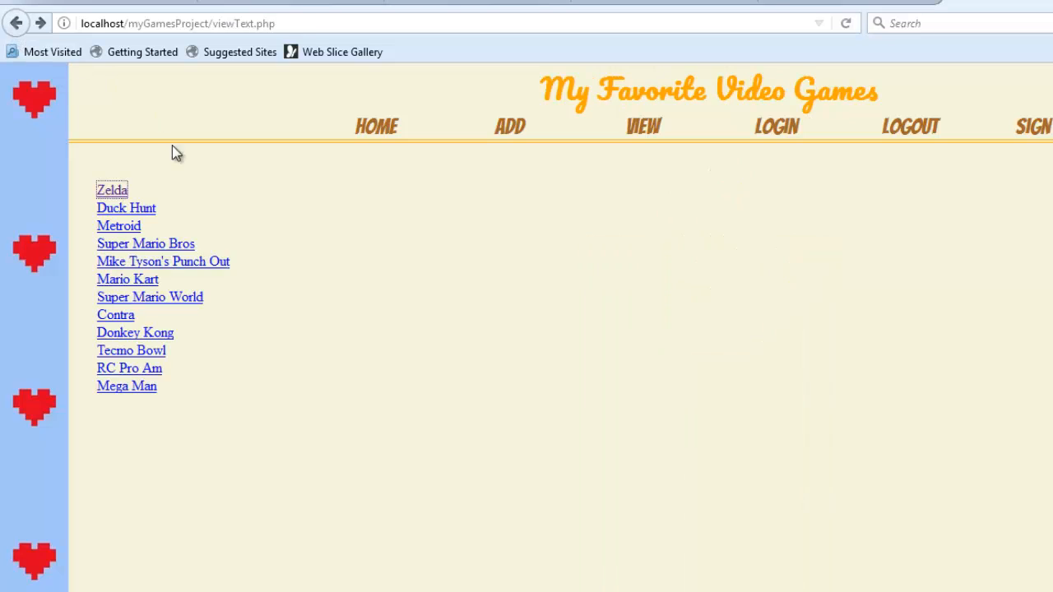
{"action": "mouse_move", "coordinate": [111, 190]}
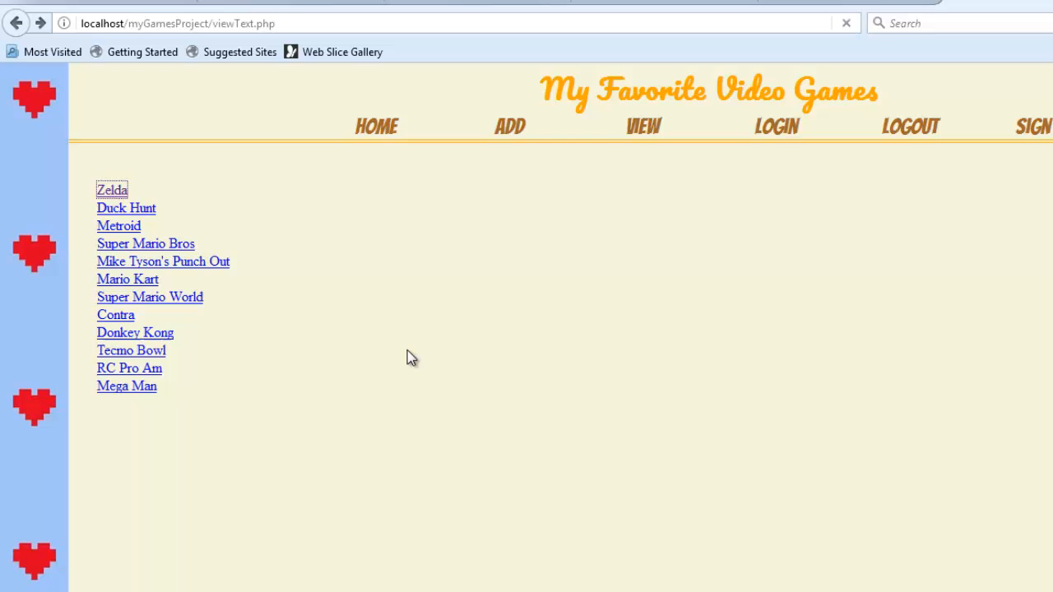
{"action": "left_click", "coordinate": [112, 190]}
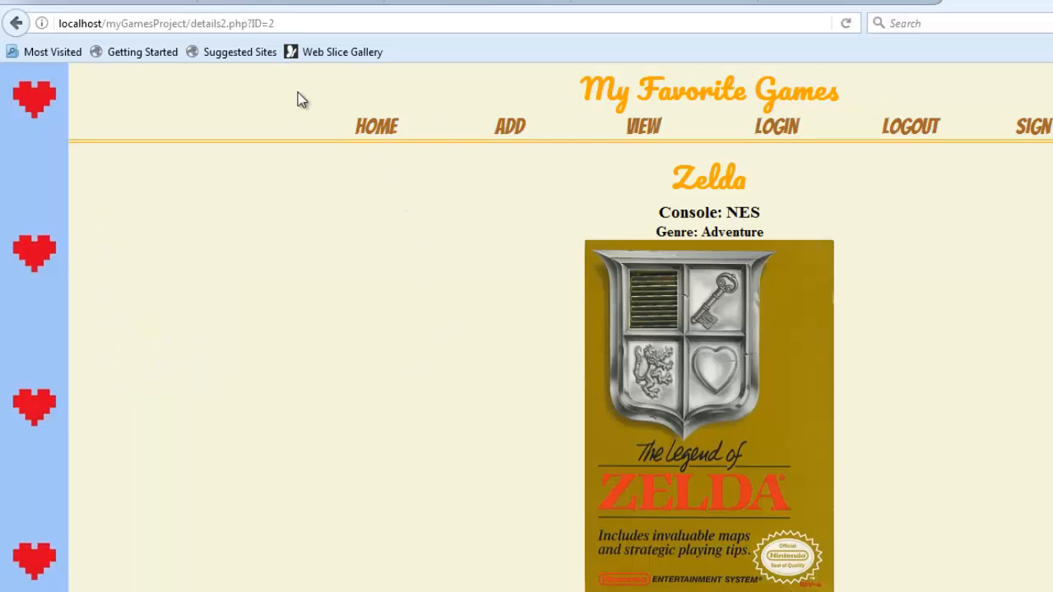
{"action": "mouse_move", "coordinate": [243, 220]}
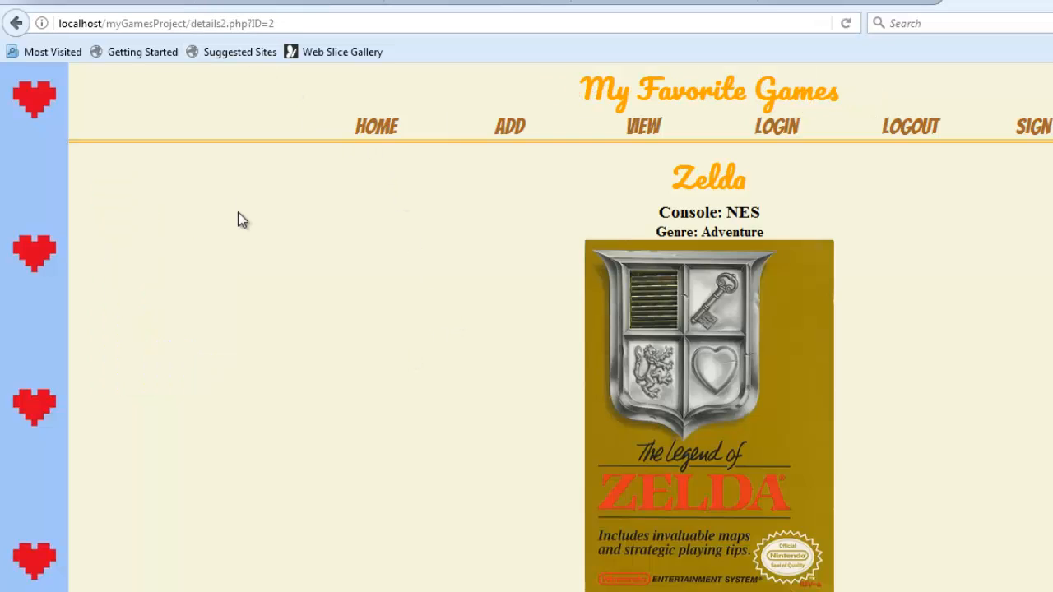